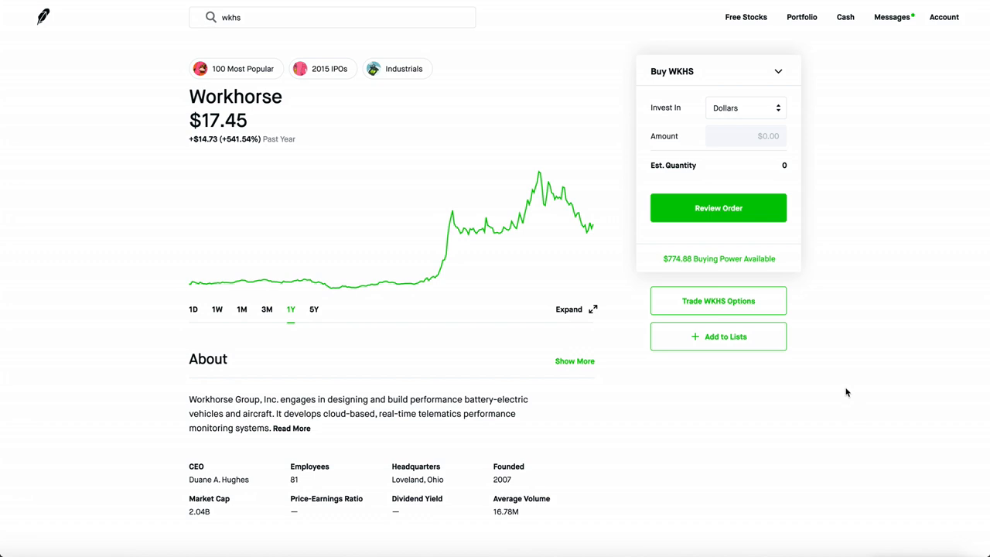
{"action": "mouse_move", "coordinate": [302, 304]}
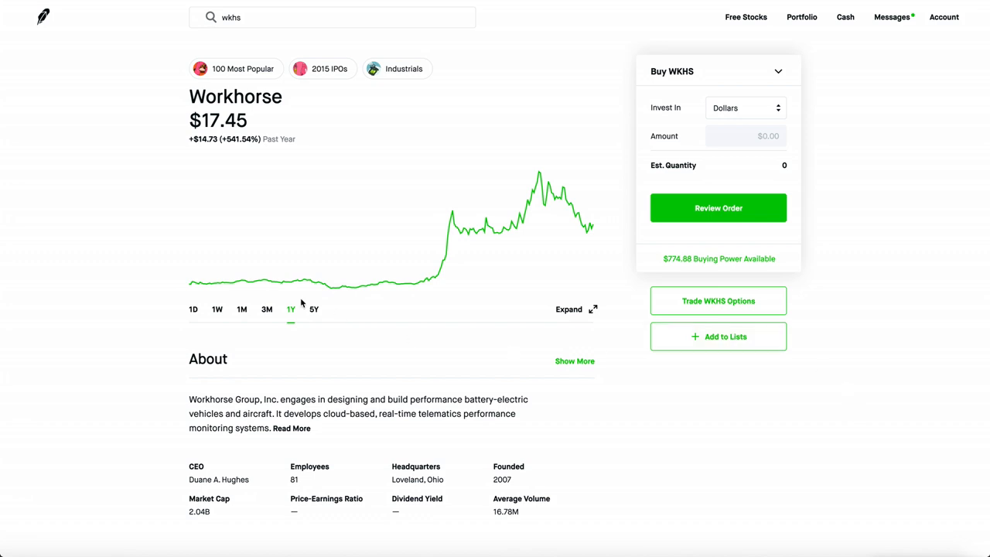
- Cycle Workhorse's chart through 3M, 1M, 1W and 1D, returning to the past week
{"action": "left_click", "coordinate": [266, 309]}
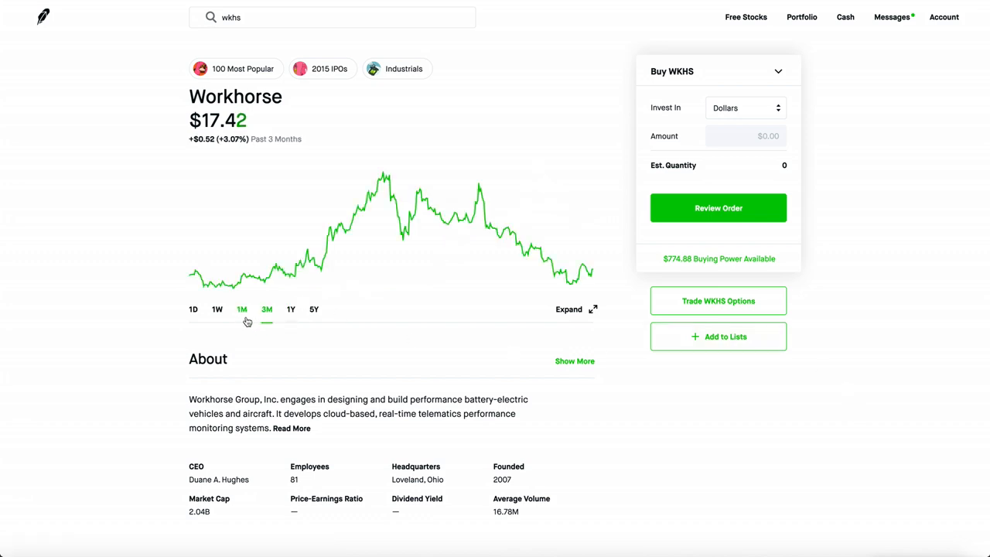
{"action": "left_click", "coordinate": [241, 310]}
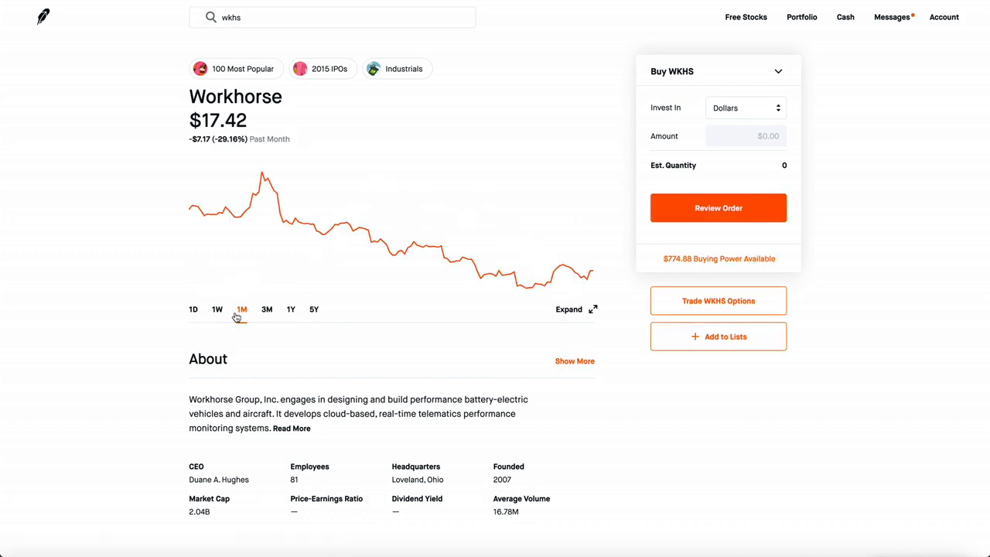
{"action": "left_click", "coordinate": [217, 309]}
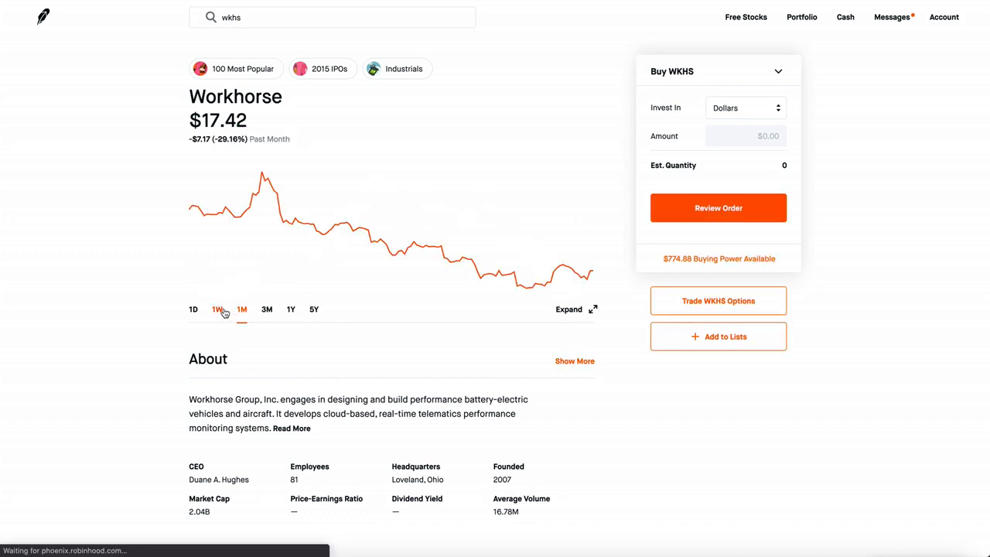
{"action": "left_click", "coordinate": [217, 309]}
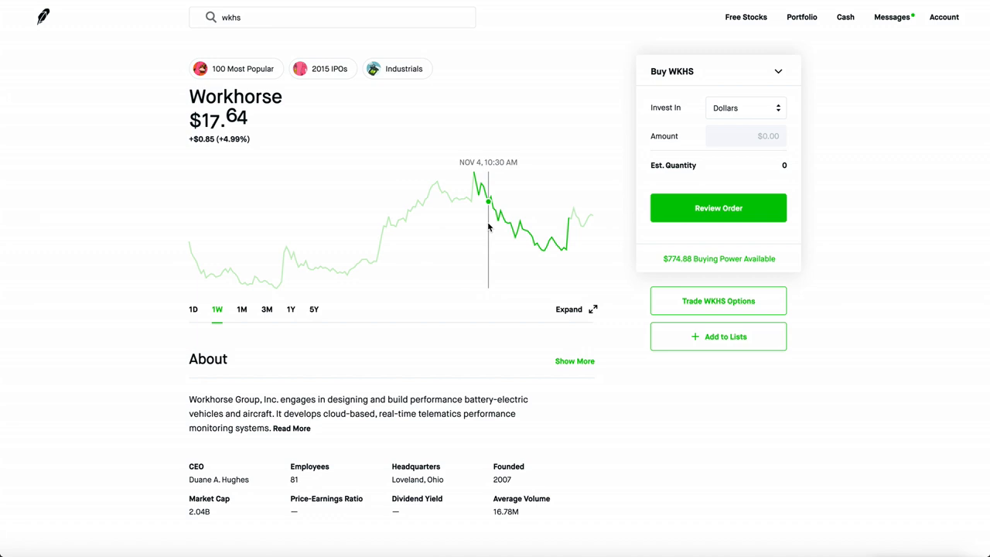
{"action": "left_click", "coordinate": [193, 309]}
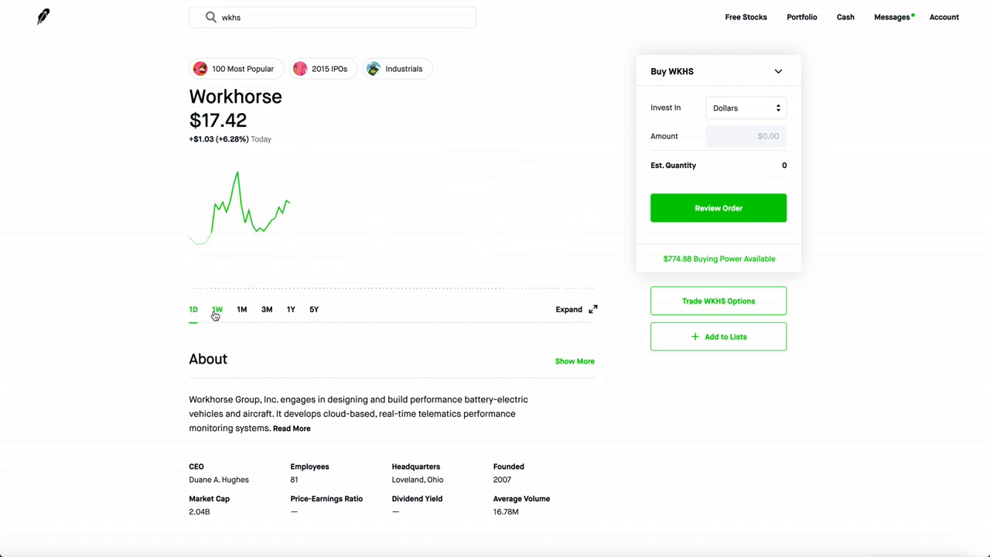
{"action": "left_click", "coordinate": [218, 309]}
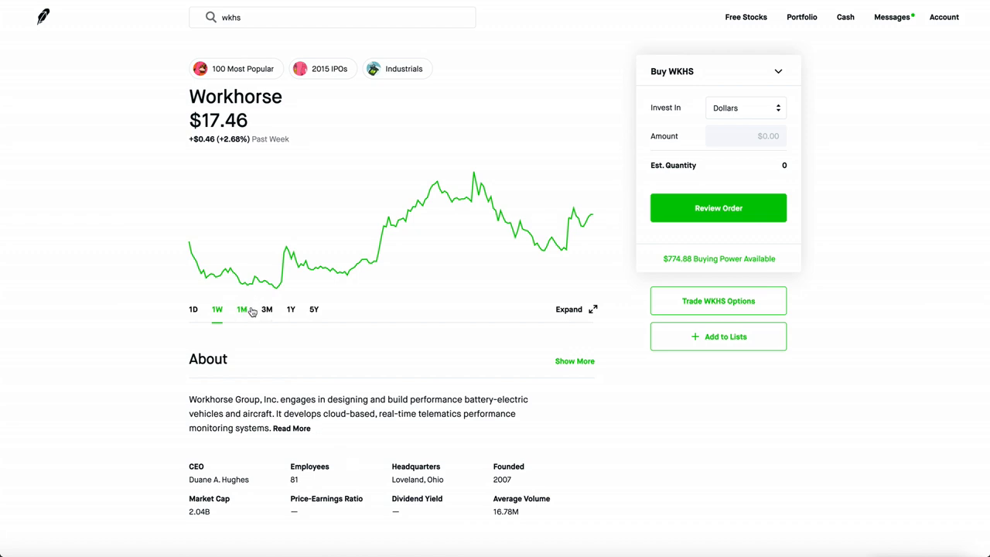
- Toggle the chart between 1M and 3M, then settle on the 1W range
{"action": "left_click", "coordinate": [267, 309]}
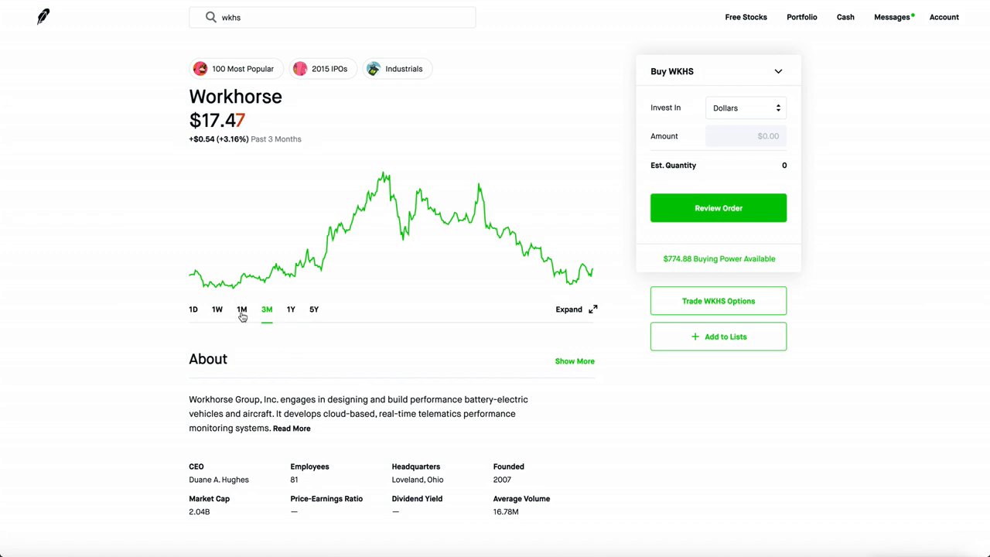
{"action": "left_click", "coordinate": [242, 308]}
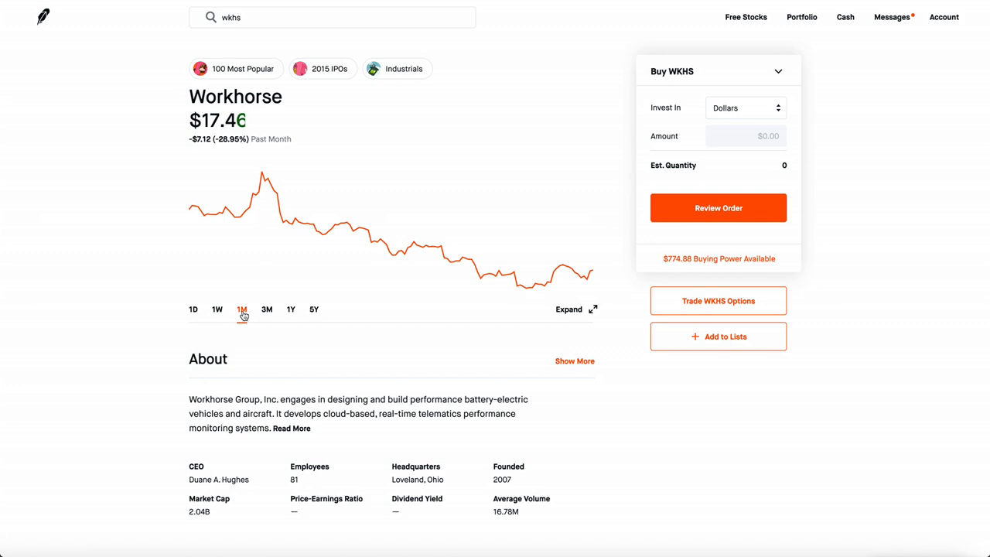
{"action": "left_click", "coordinate": [267, 309]}
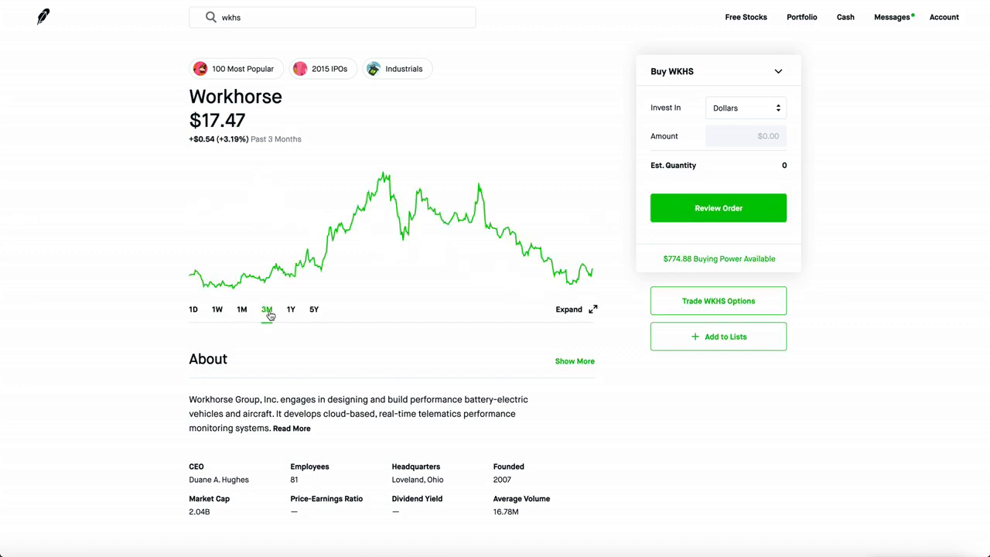
{"action": "left_click", "coordinate": [242, 309]}
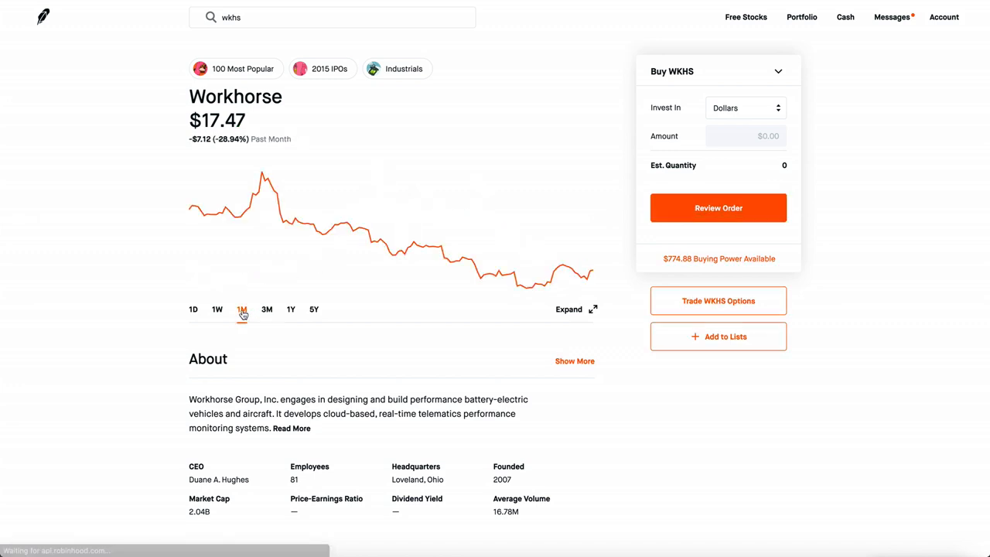
{"action": "left_click", "coordinate": [217, 310]}
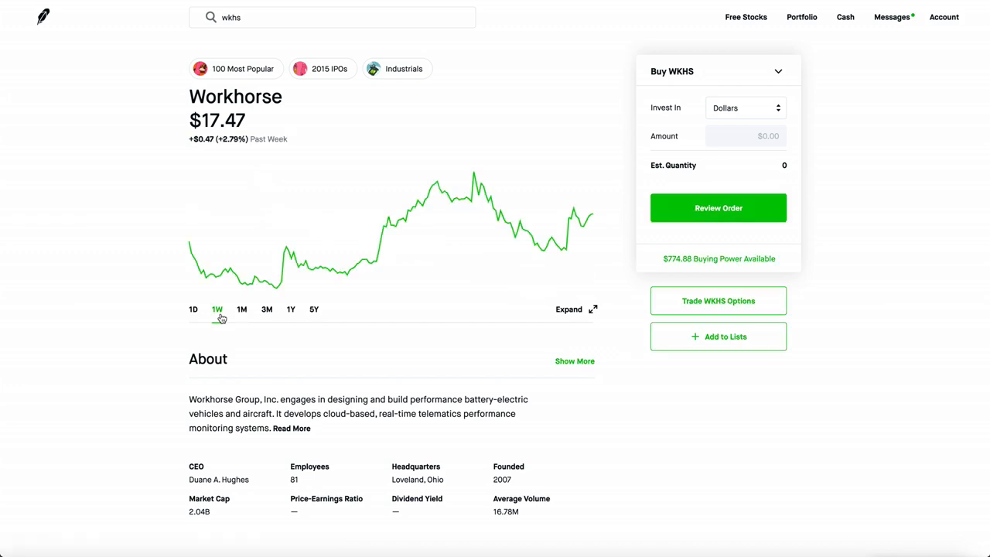
{"action": "mouse_move", "coordinate": [379, 371]}
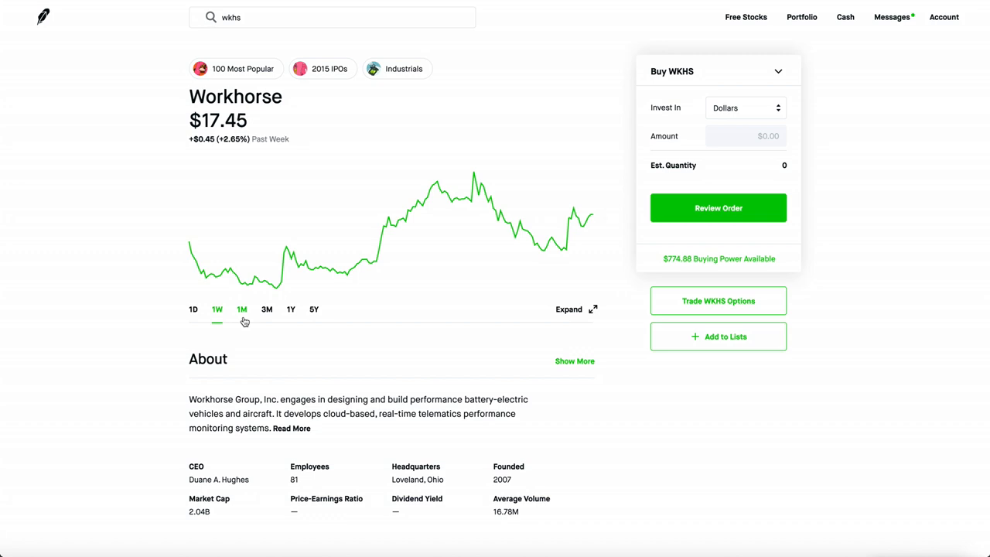
{"action": "mouse_move", "coordinate": [249, 319]}
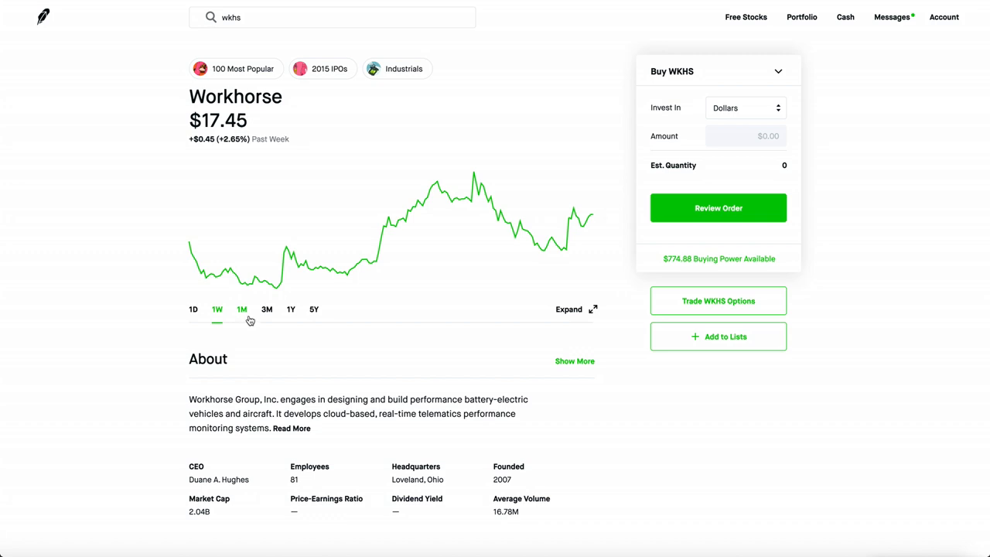
- Switch the Workhorse chart to 1Y, then 1M, ending on the 3M range
{"action": "left_click", "coordinate": [291, 309]}
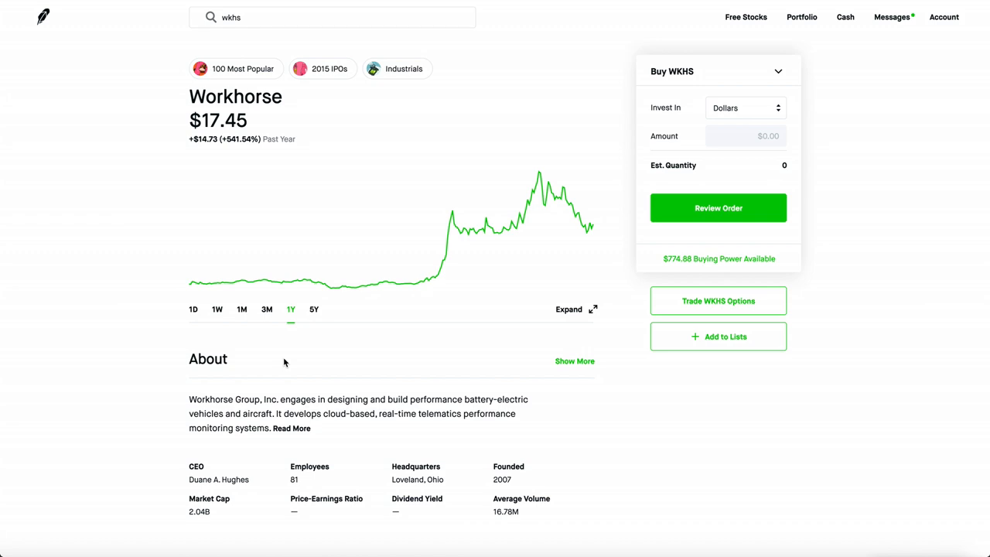
{"action": "mouse_move", "coordinate": [309, 348]}
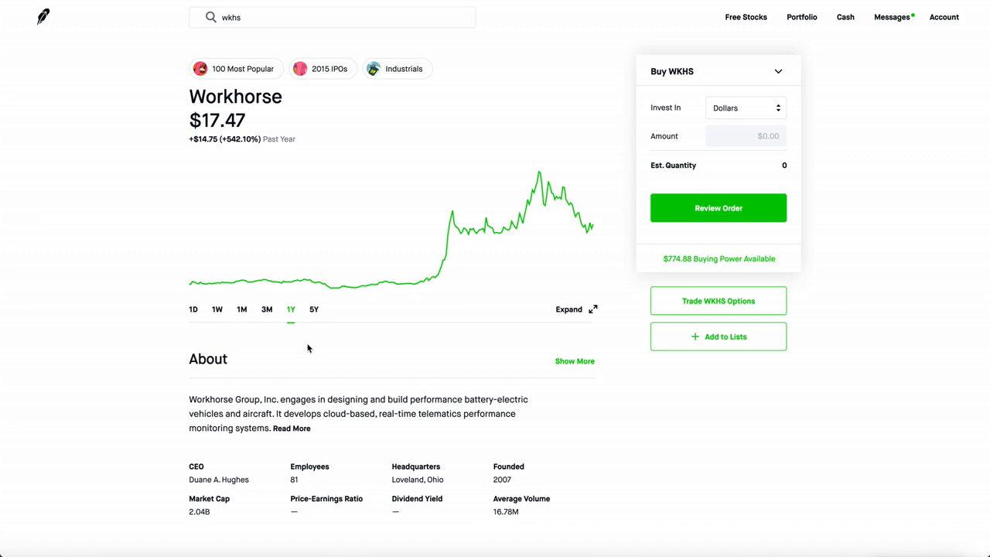
{"action": "left_click", "coordinate": [242, 309]}
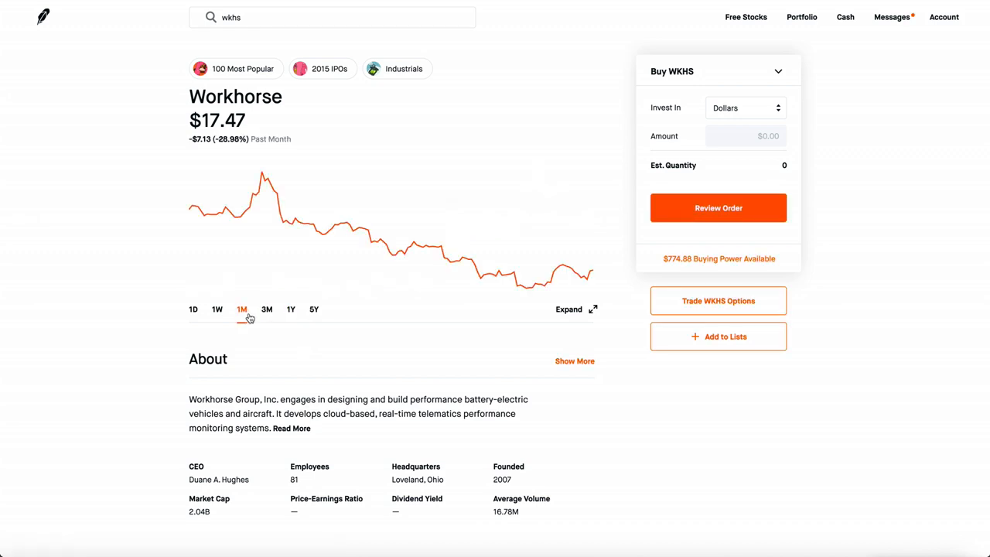
{"action": "left_click", "coordinate": [266, 309]}
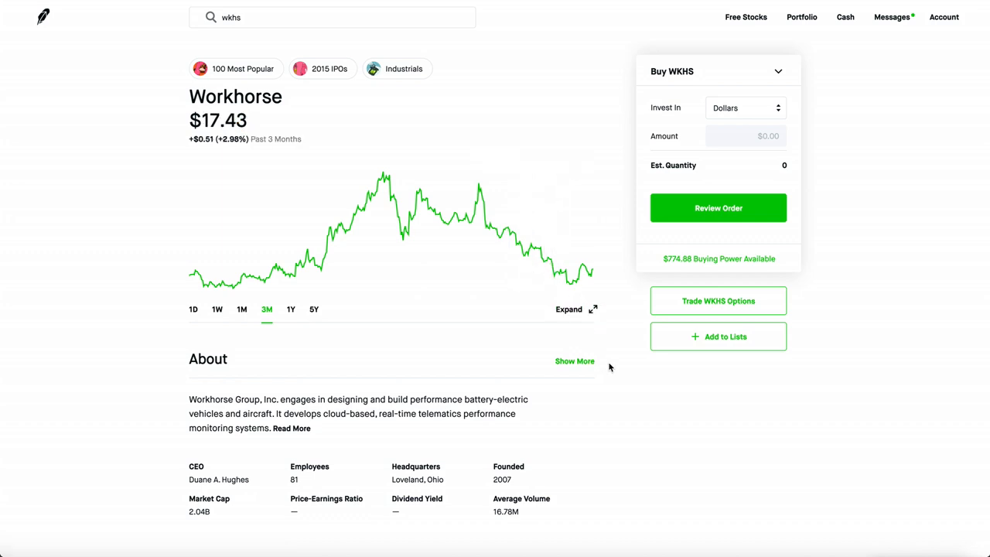
{"action": "mouse_move", "coordinate": [382, 369]}
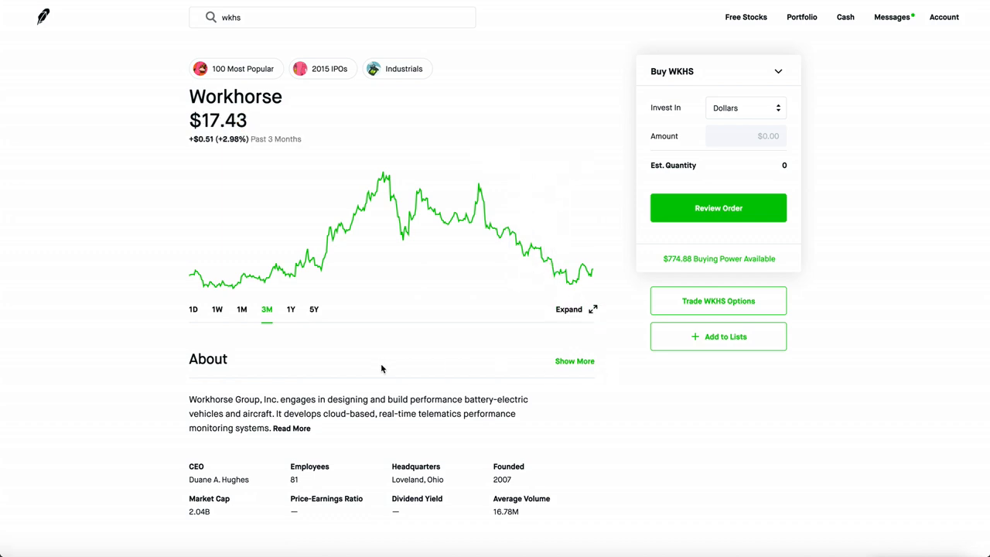
{"action": "mouse_move", "coordinate": [256, 276]}
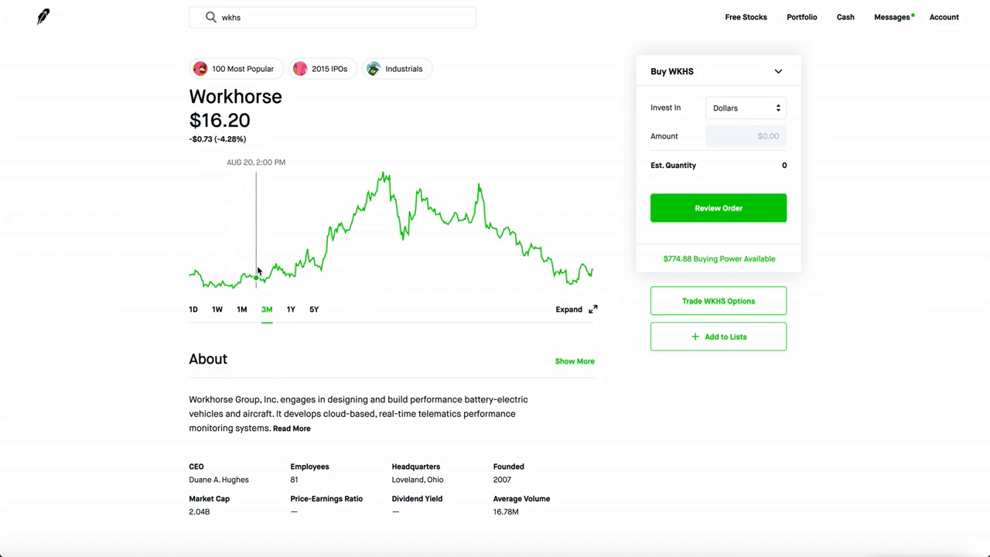
{"action": "mouse_move", "coordinate": [362, 228]}
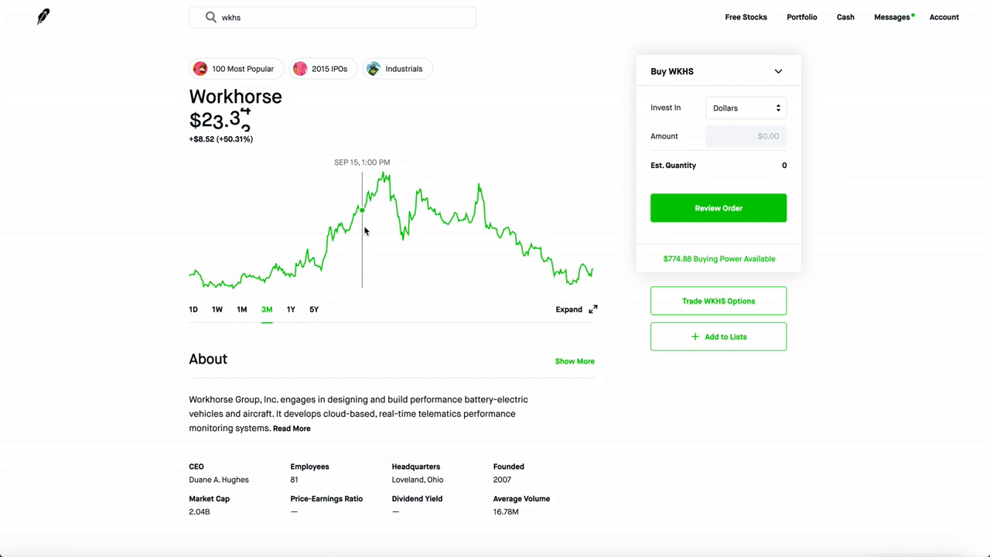
{"action": "mouse_move", "coordinate": [385, 183]}
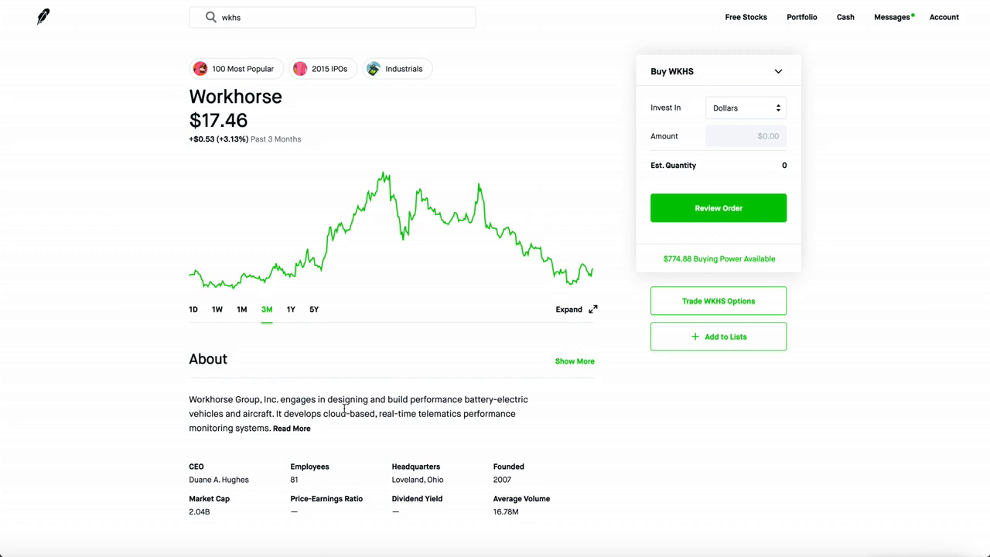
{"action": "scroll", "scroll_direction": "down", "scroll_amount": 3}
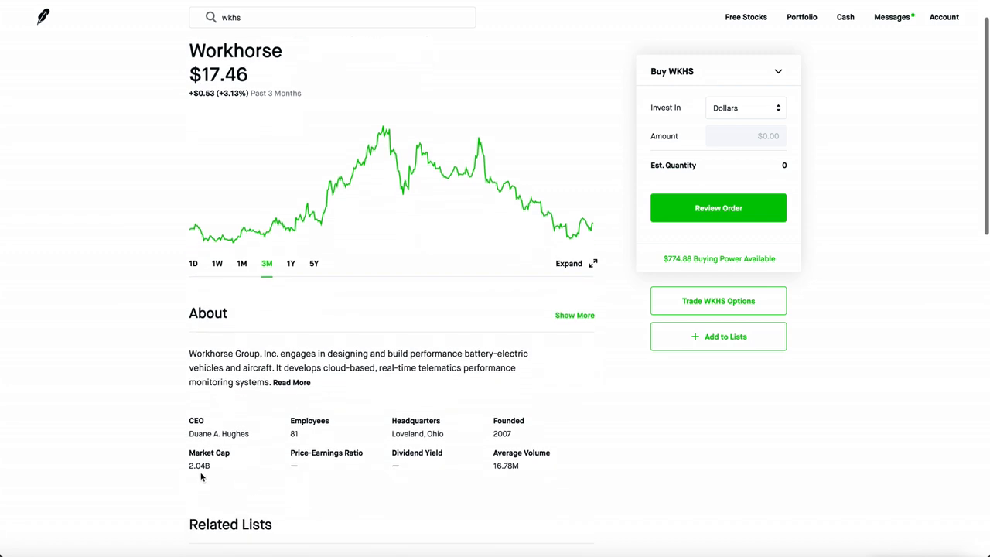
{"action": "scroll", "scroll_direction": "down", "scroll_amount": 3}
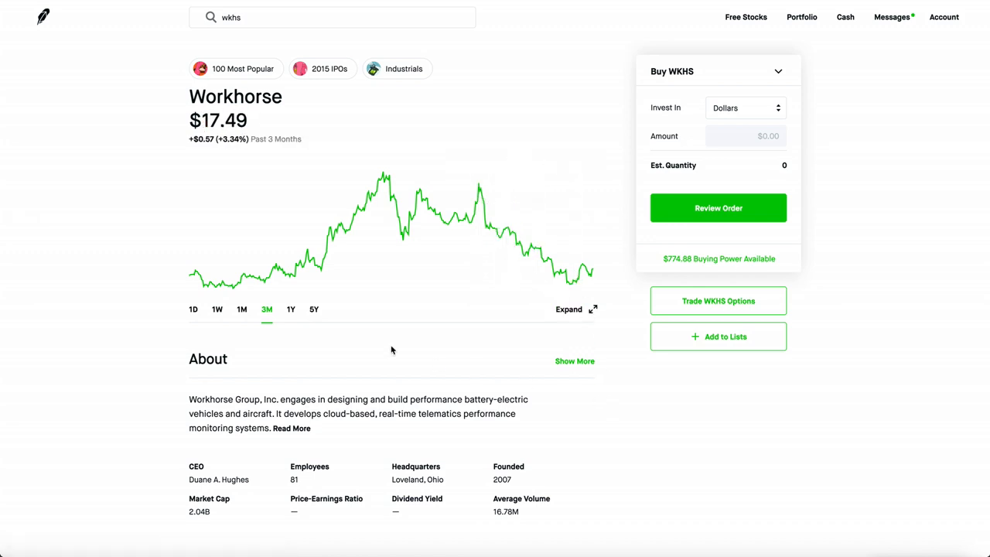
{"action": "mouse_move", "coordinate": [280, 272]}
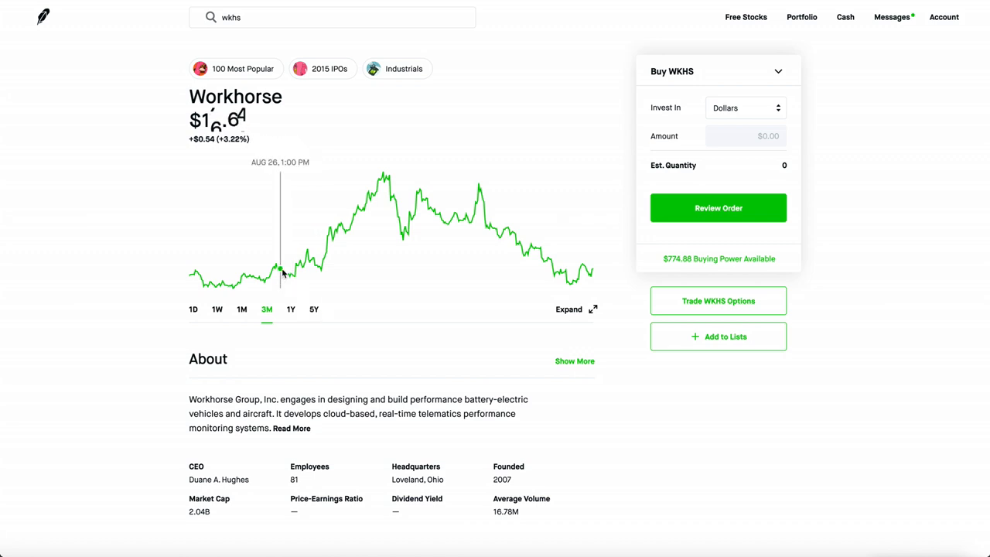
{"action": "mouse_move", "coordinate": [573, 286]}
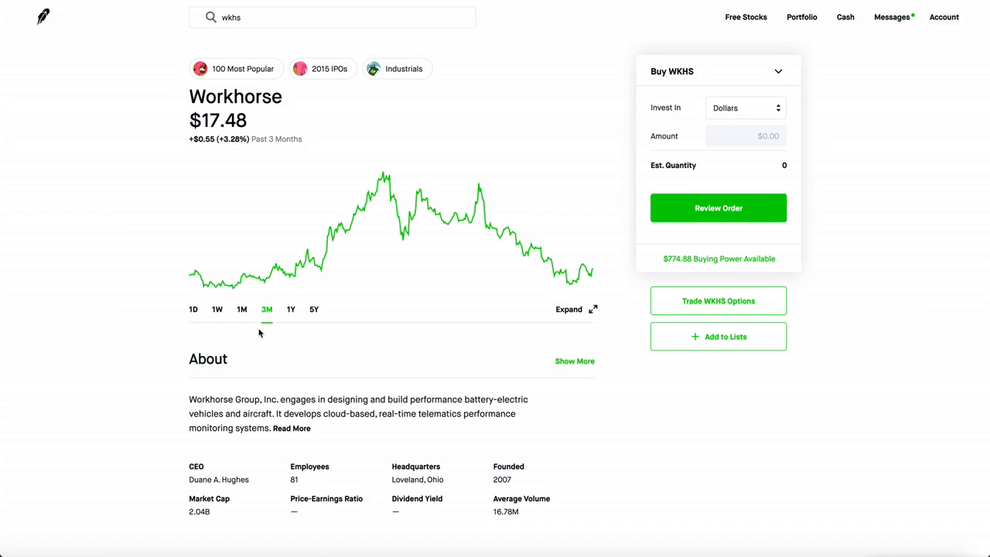
- Flip the Workhorse chart through 1M, 1W and 1D, then back to 1W
{"action": "left_click", "coordinate": [241, 310]}
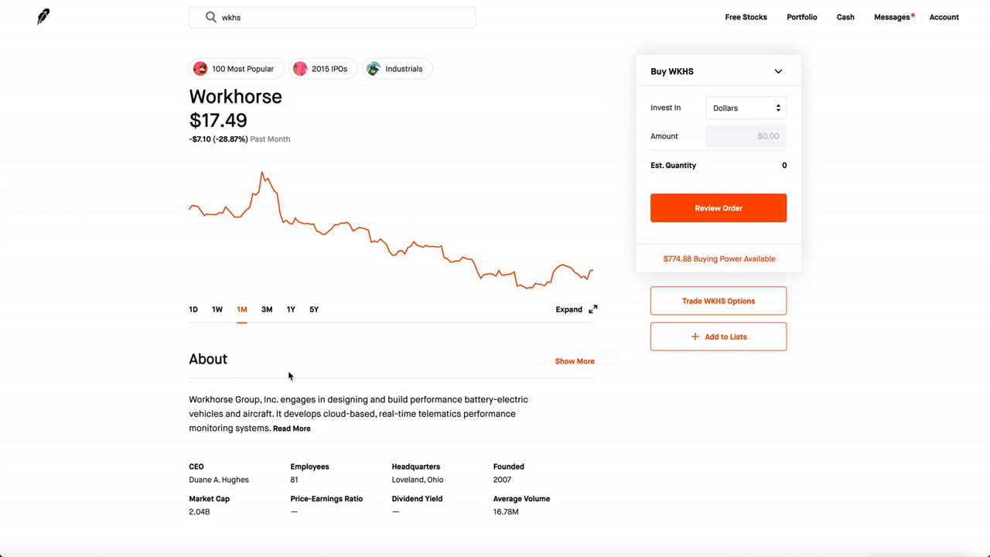
{"action": "mouse_move", "coordinate": [525, 284]}
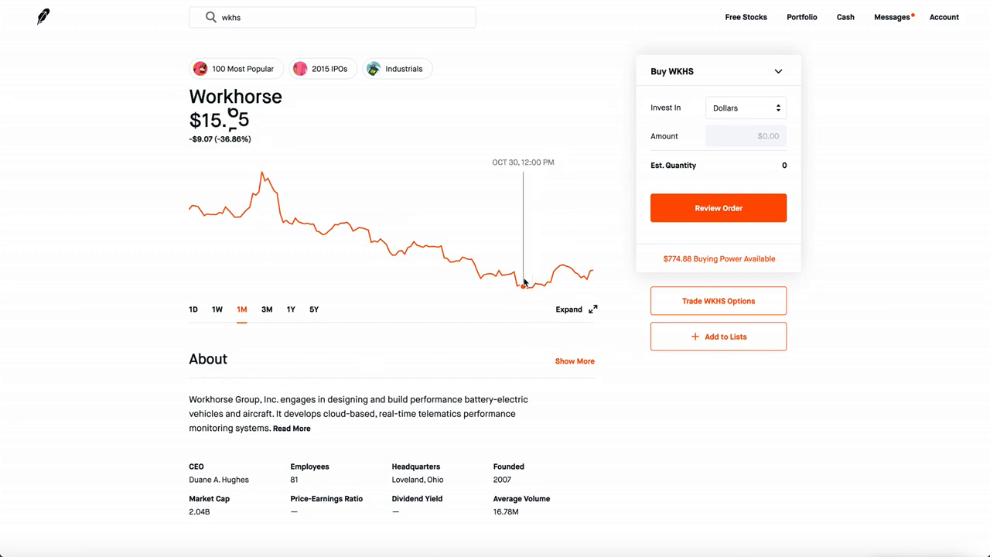
{"action": "left_click", "coordinate": [217, 309]}
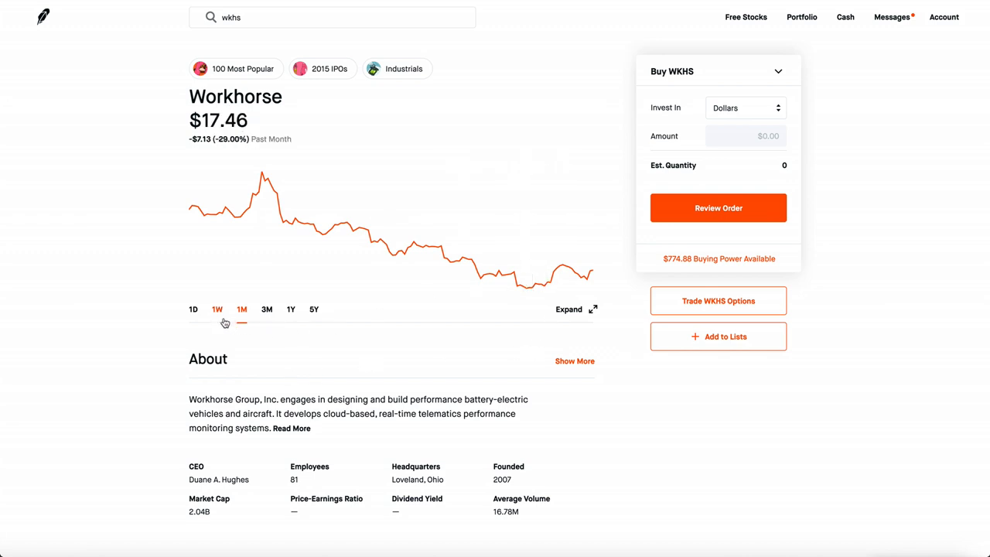
{"action": "left_click", "coordinate": [218, 309]}
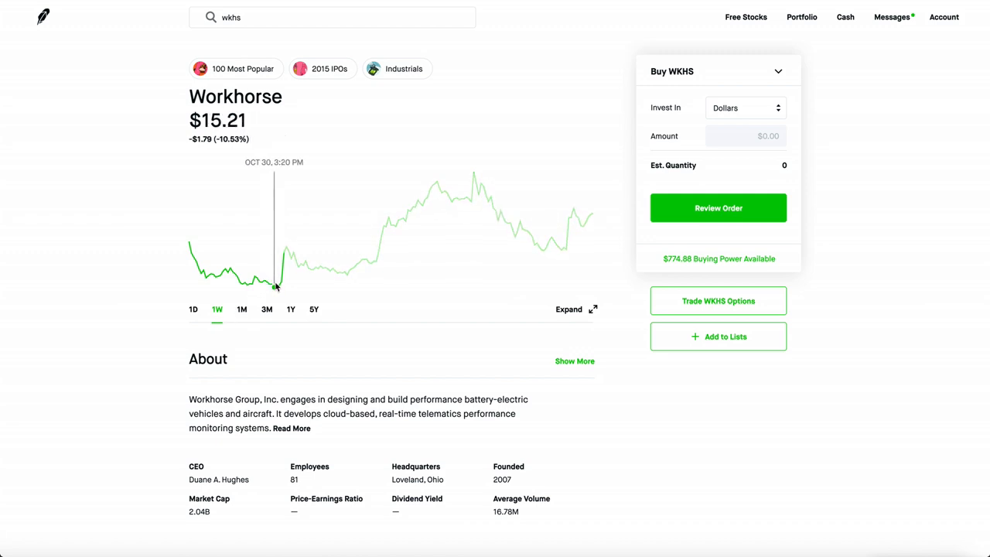
{"action": "mouse_move", "coordinate": [344, 274]}
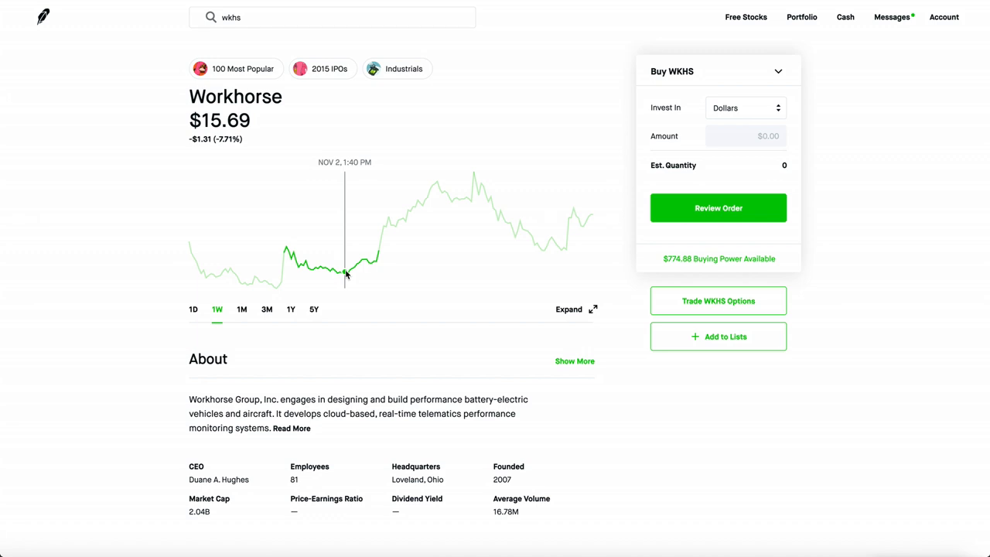
{"action": "mouse_move", "coordinate": [557, 243]}
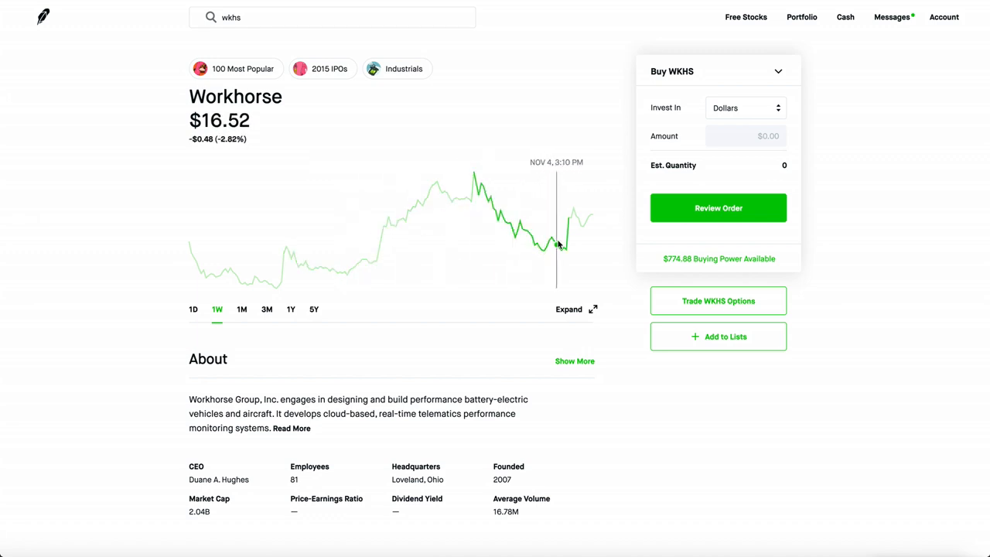
{"action": "mouse_move", "coordinate": [542, 247]}
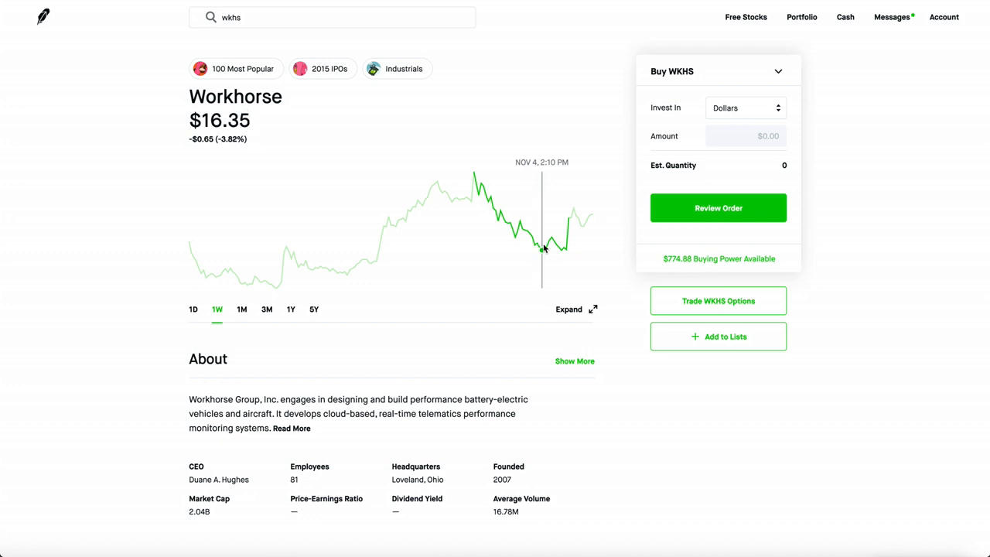
{"action": "mouse_move", "coordinate": [188, 310]}
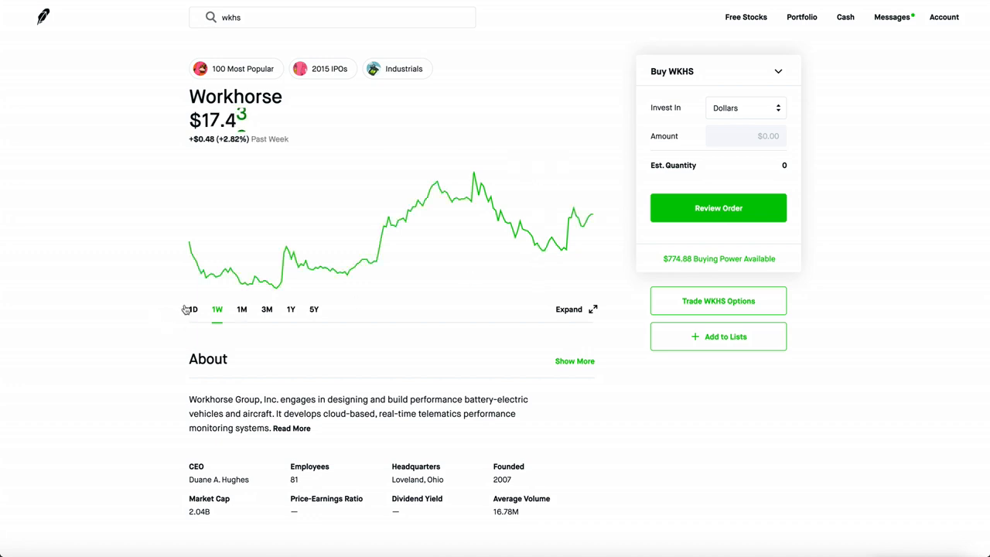
{"action": "left_click", "coordinate": [190, 310]}
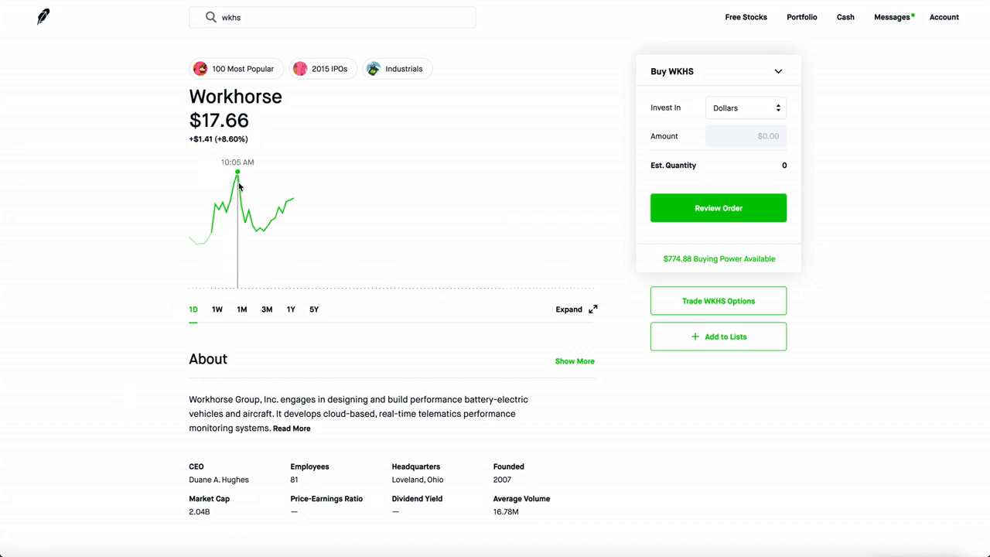
{"action": "mouse_move", "coordinate": [116, 381]}
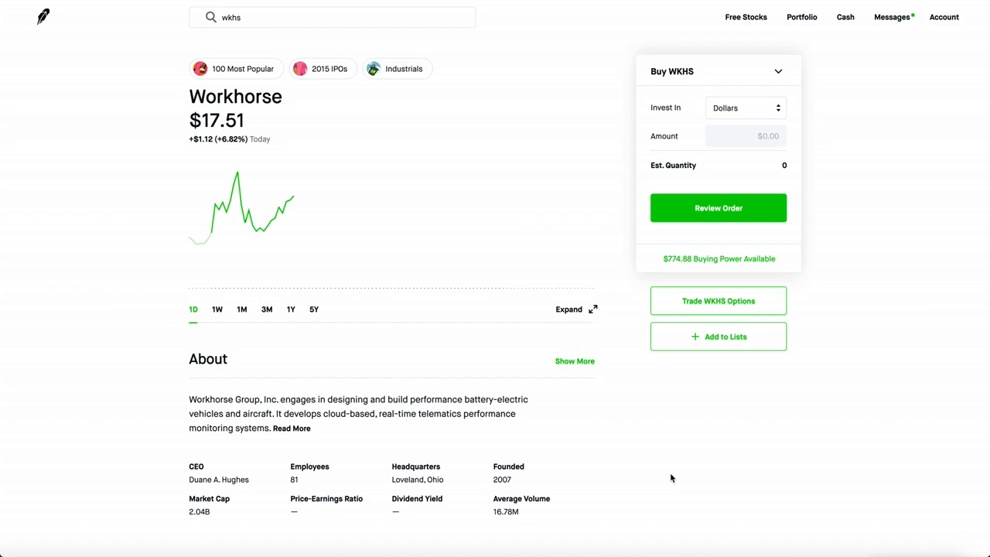
{"action": "left_click", "coordinate": [241, 308]}
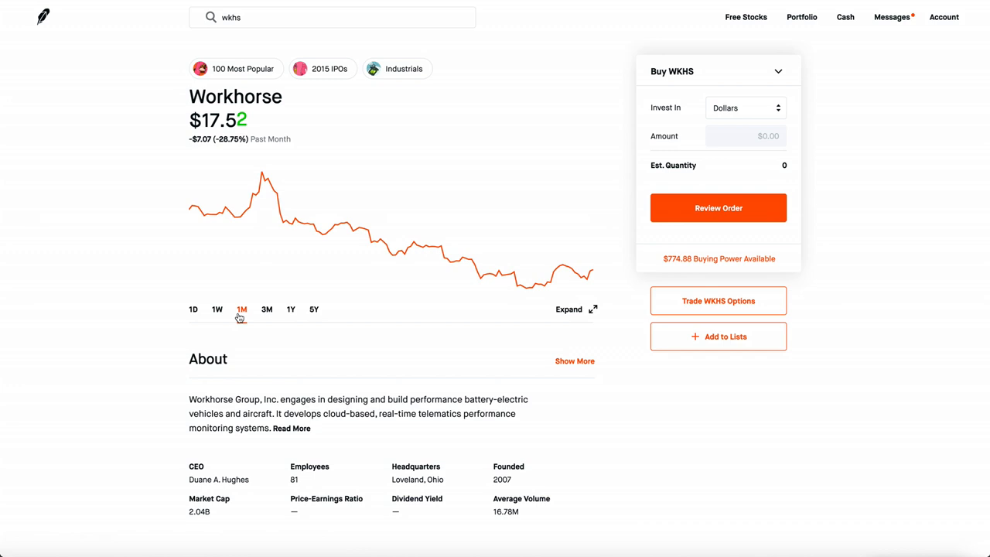
{"action": "left_click", "coordinate": [217, 309]}
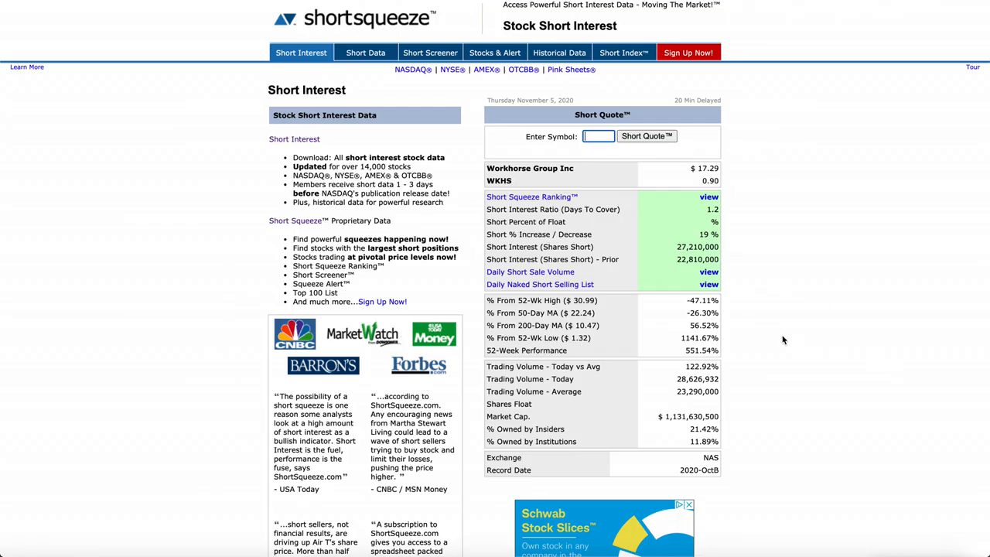
- Scroll through the WKHS short-interest quote on ShortSqueeze.com
{"action": "scroll", "scroll_direction": "down", "scroll_amount": 3}
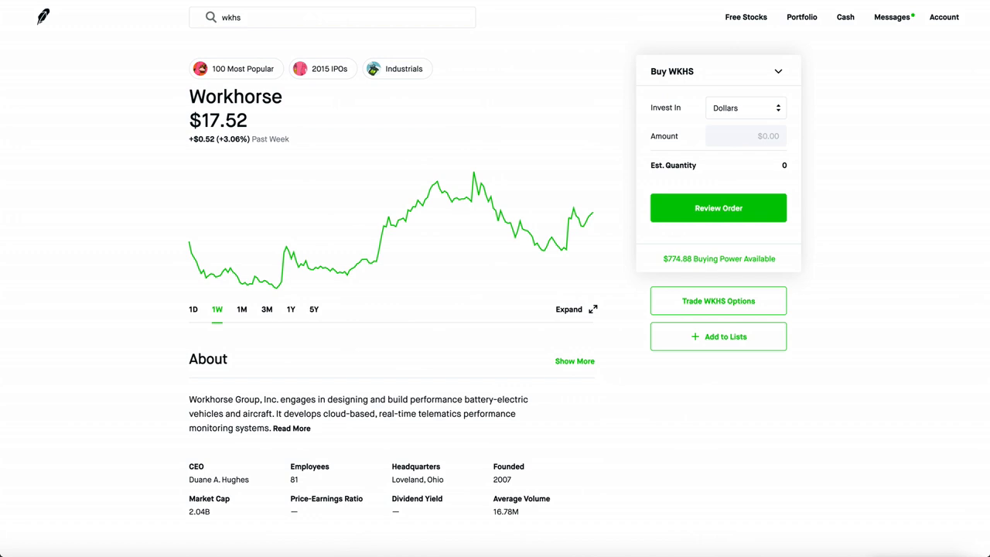
{"action": "mouse_move", "coordinate": [878, 176]}
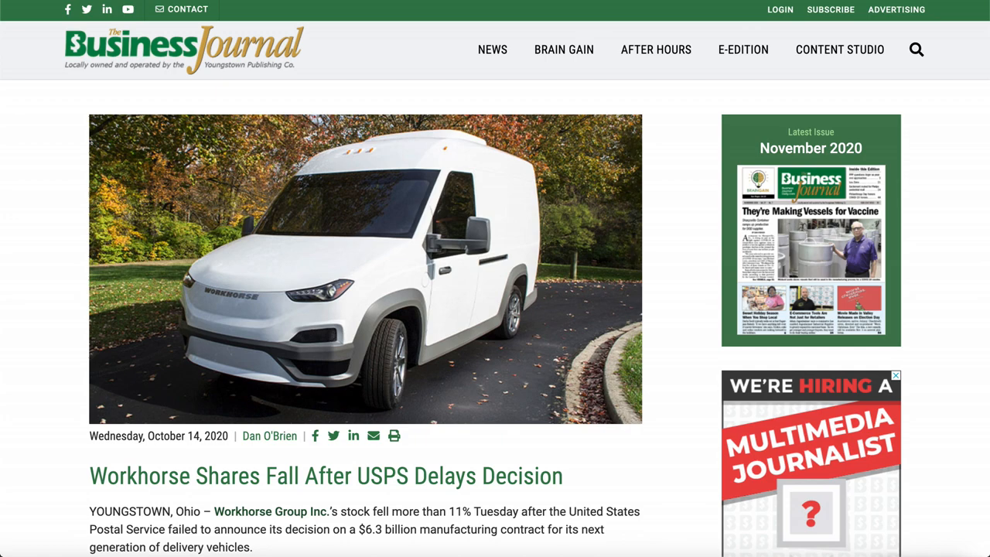
{"action": "scroll", "scroll_direction": "down", "scroll_amount": 3}
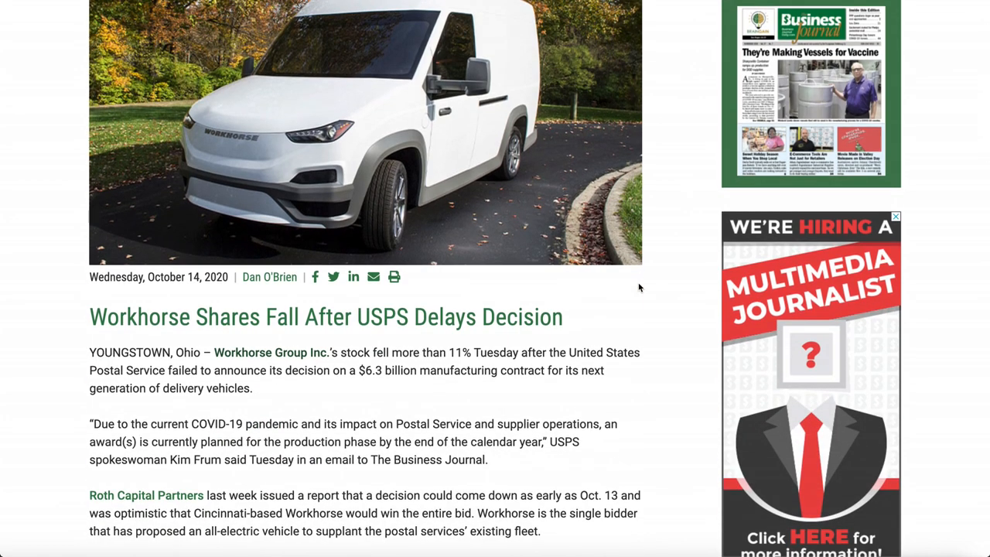
{"action": "mouse_move", "coordinate": [456, 277]}
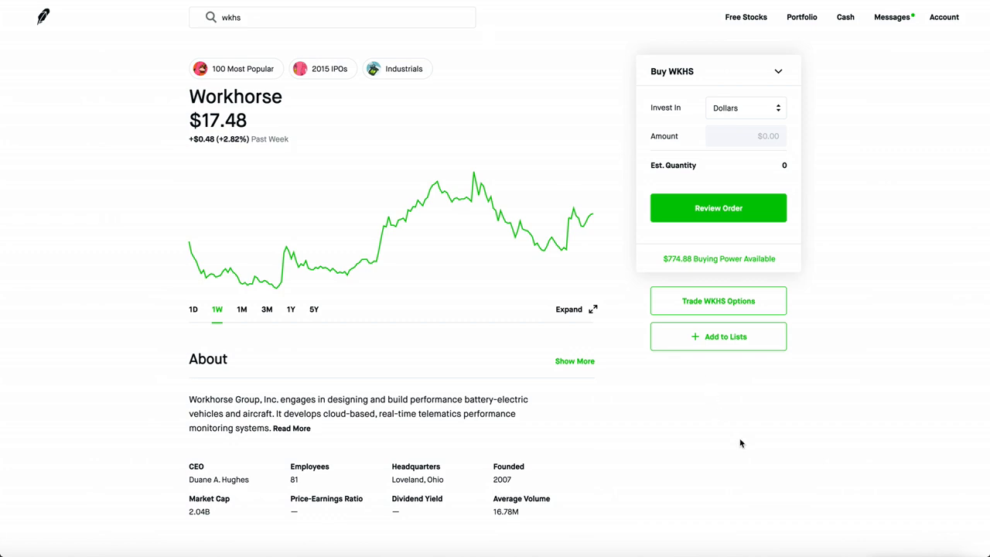
{"action": "mouse_move", "coordinate": [746, 446]}
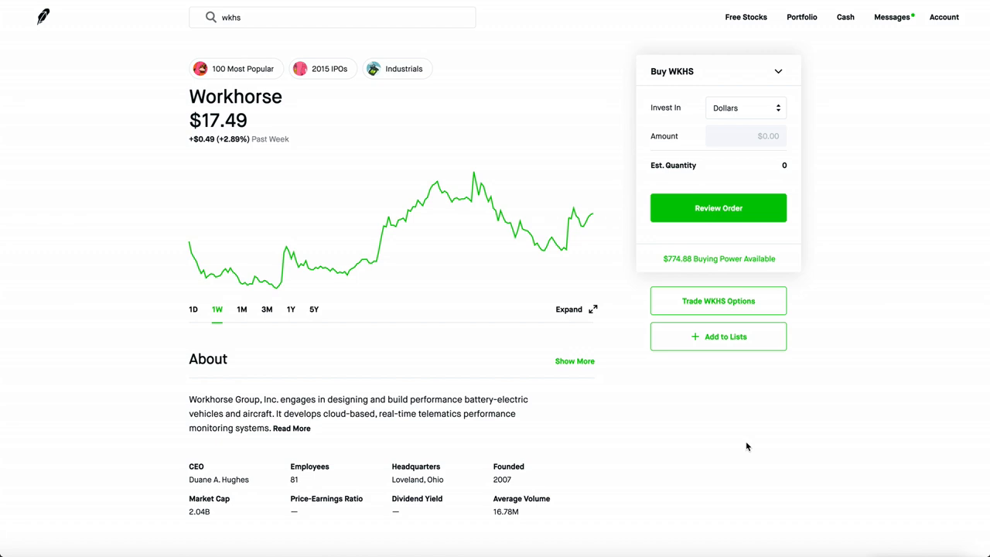
{"action": "mouse_move", "coordinate": [617, 444]}
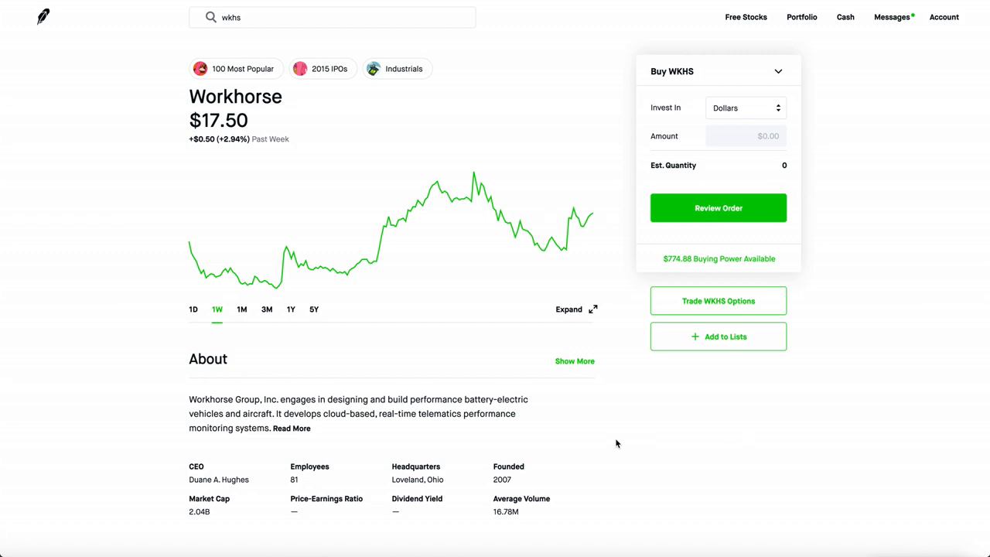
{"action": "mouse_move", "coordinate": [607, 442]}
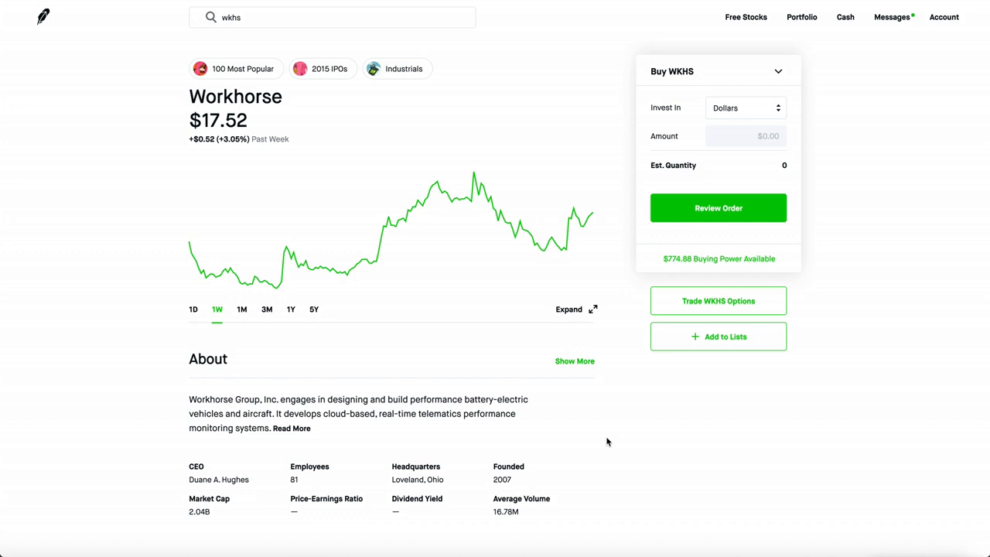
{"action": "mouse_move", "coordinate": [715, 45]}
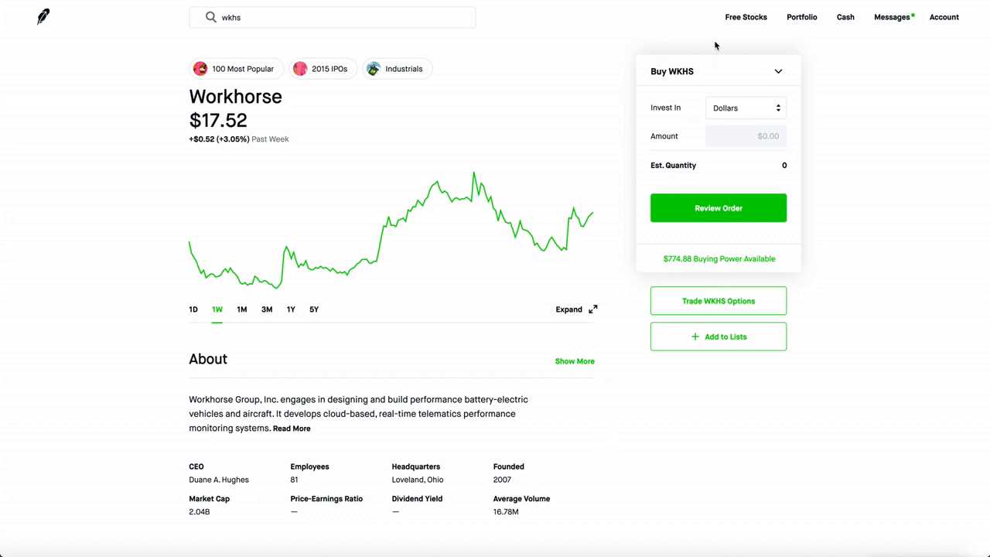
- Switch to the browser tab with the ARK Invest website
{"action": "left_click", "coordinate": [746, 135]}
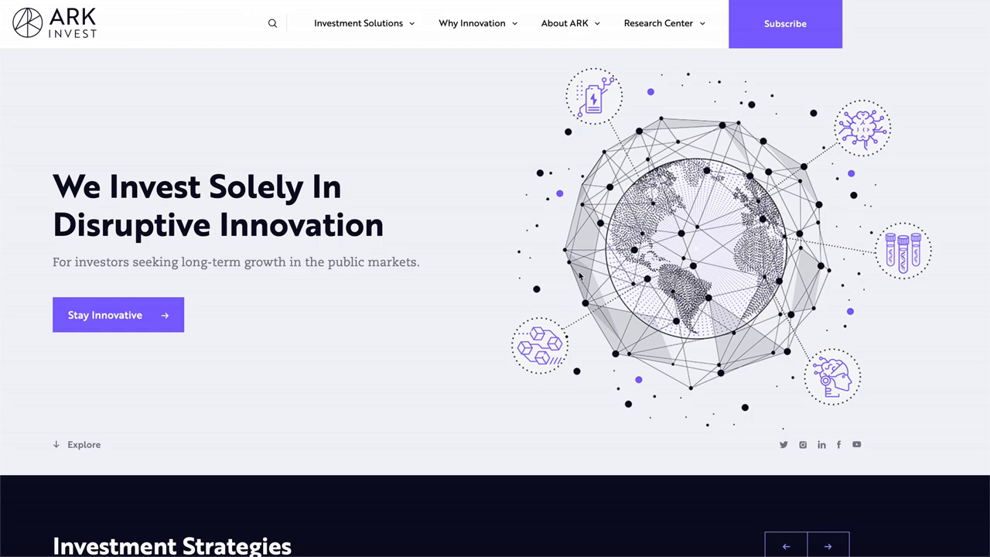
- Scroll the ARK Invest homepage down past the strategy tiles
{"action": "scroll", "scroll_direction": "down", "scroll_amount": 3}
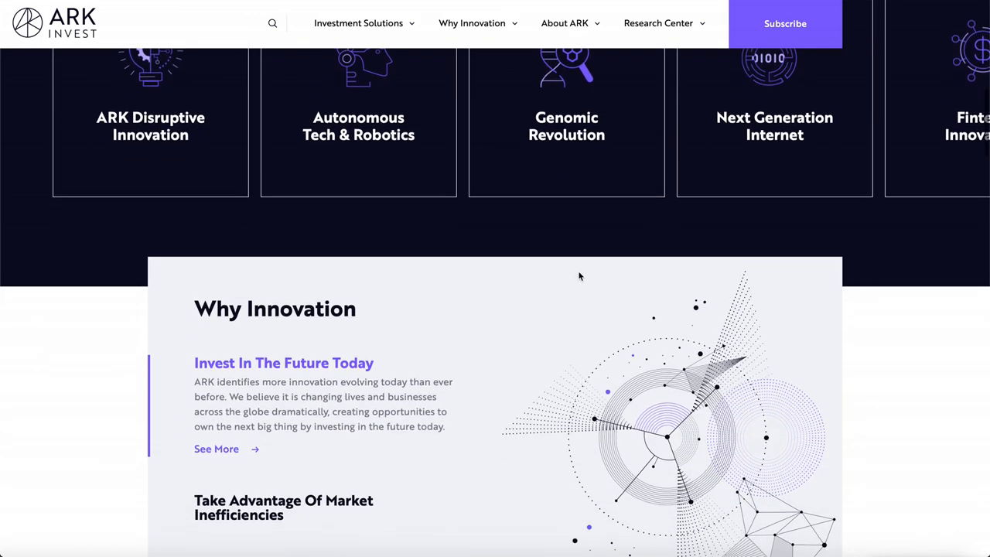
{"action": "scroll", "scroll_direction": "down", "scroll_amount": 3}
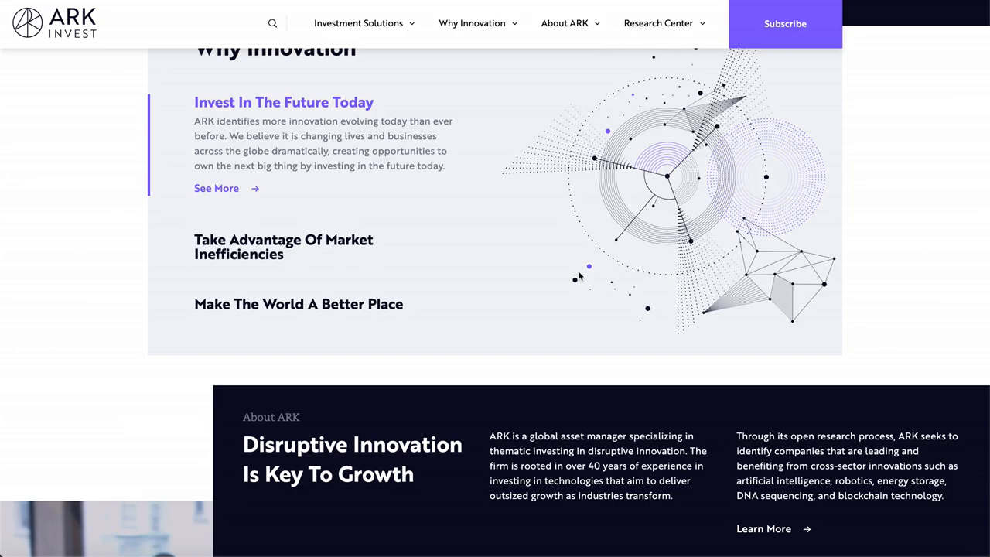
{"action": "scroll", "scroll_direction": "down", "scroll_amount": 3}
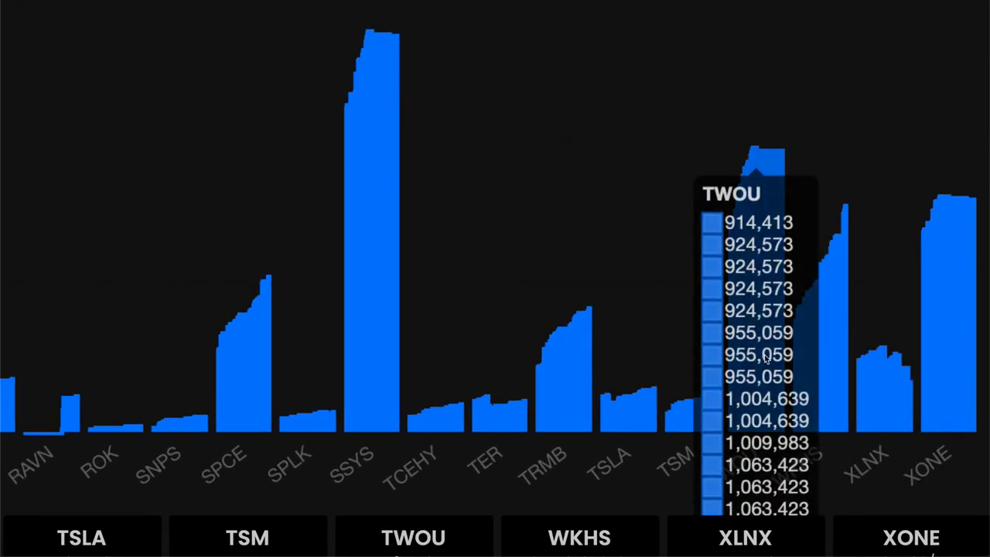
{"action": "mouse_move", "coordinate": [924, 62]}
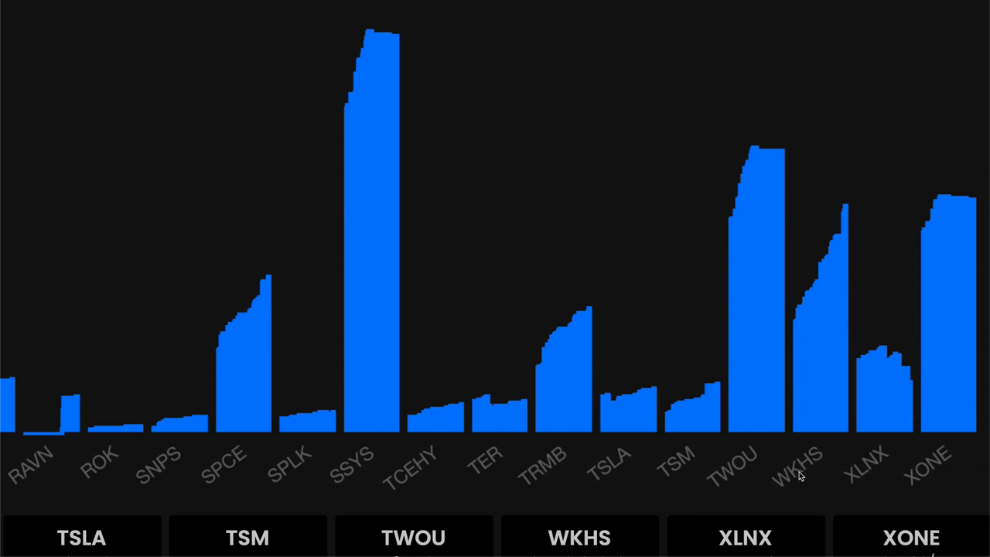
{"action": "mouse_move", "coordinate": [376, 44]}
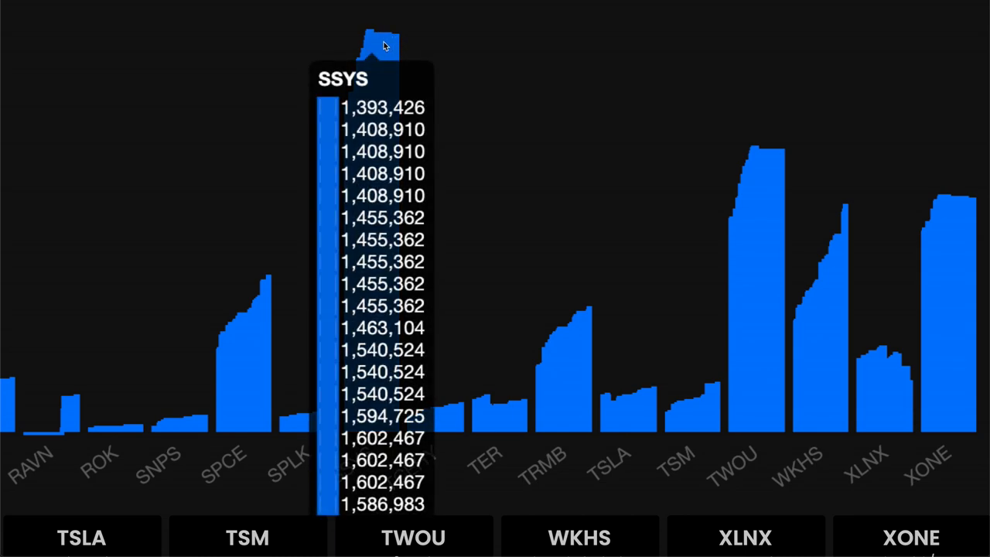
{"action": "mouse_move", "coordinate": [762, 151]}
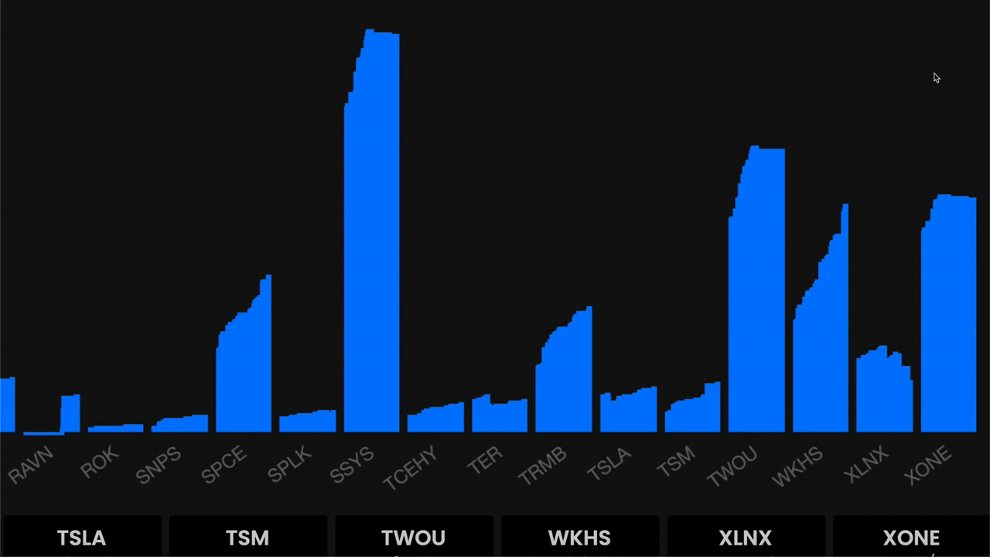
{"action": "mouse_move", "coordinate": [842, 242]}
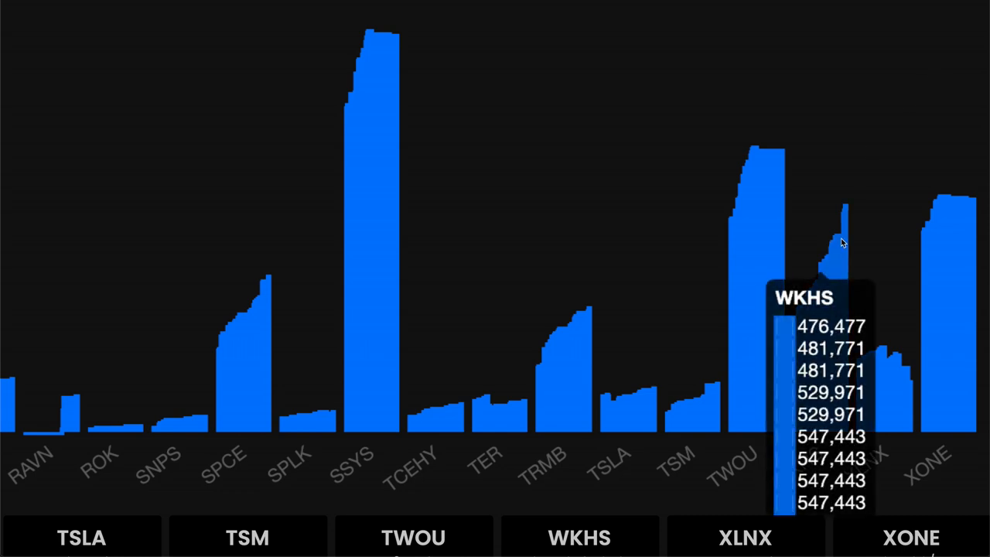
{"action": "mouse_move", "coordinate": [847, 211]}
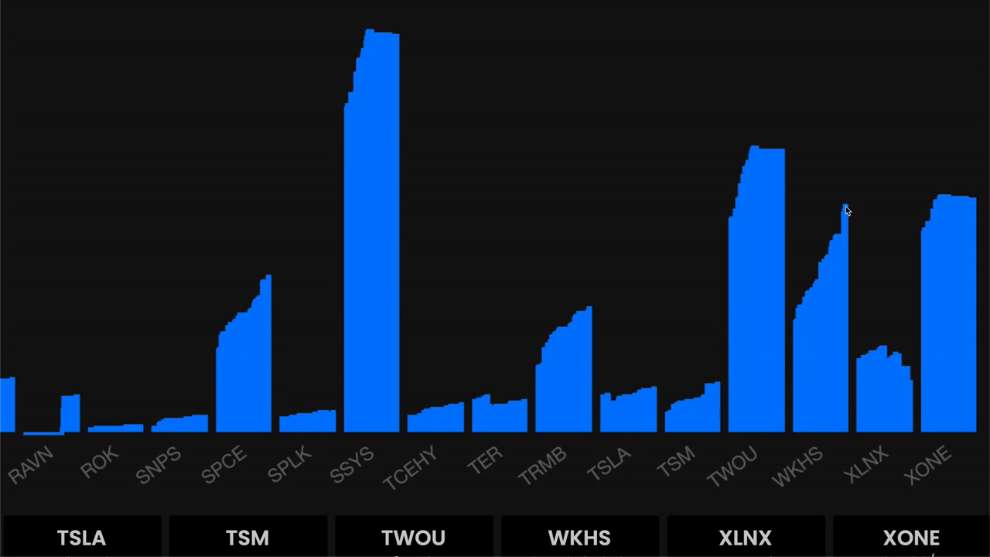
{"action": "mouse_move", "coordinate": [844, 237]}
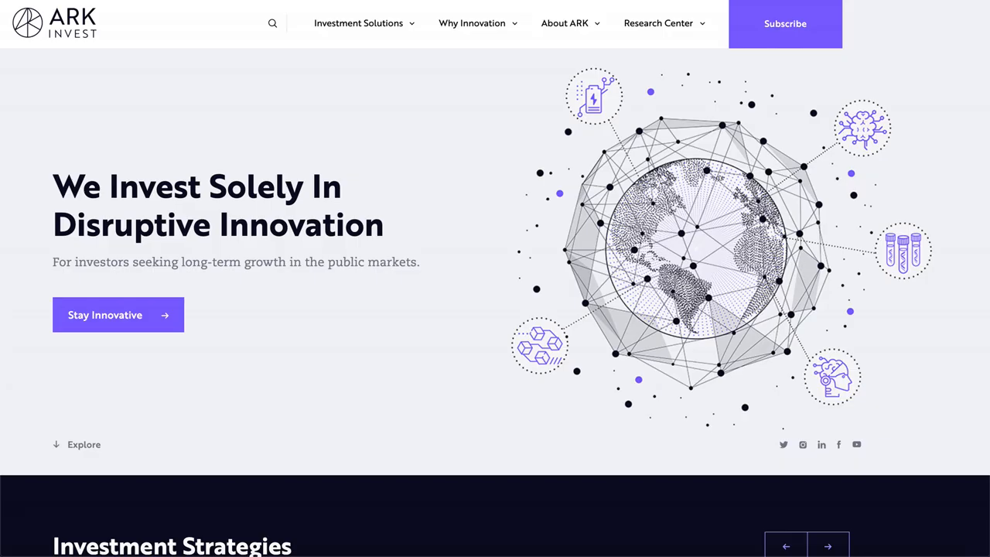
{"action": "mouse_move", "coordinate": [586, 165]}
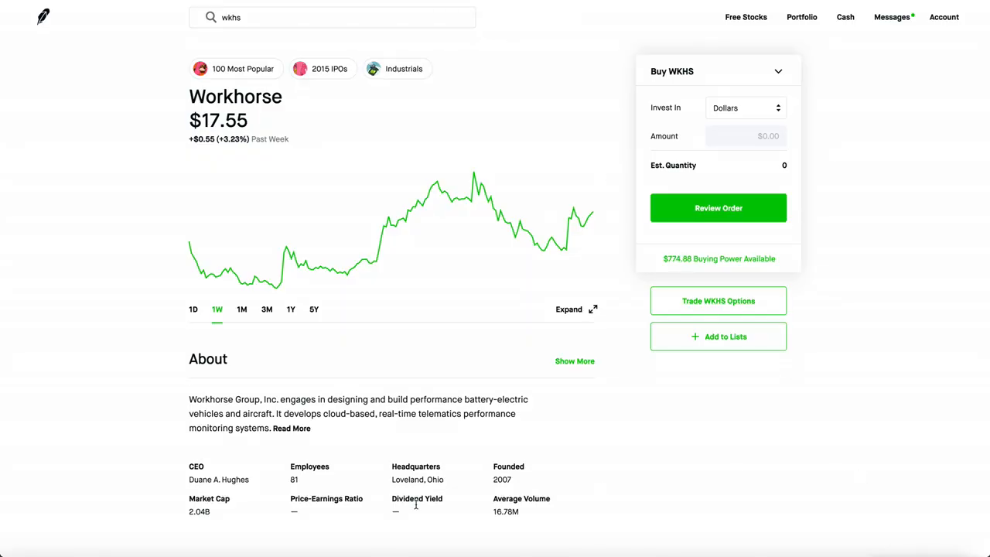
- Scroll down the page after returning to the Workhorse stock page
{"action": "scroll", "scroll_direction": "down", "scroll_amount": 3}
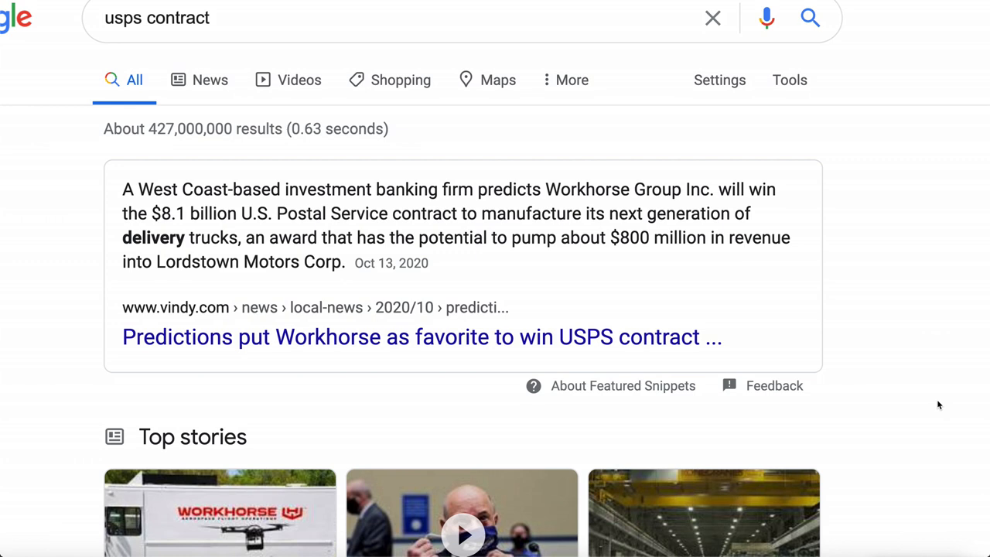
{"action": "mouse_move", "coordinate": [934, 387]}
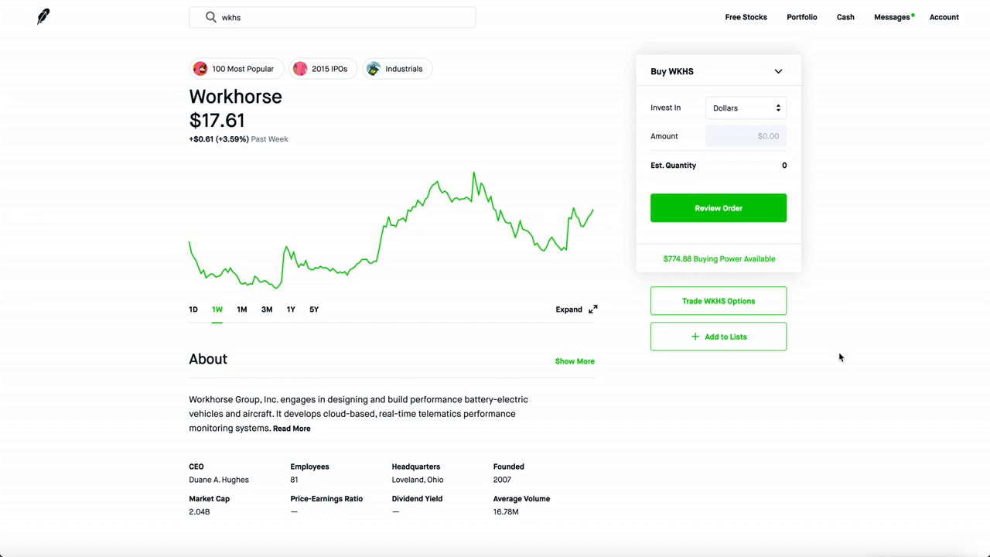
{"action": "mouse_move", "coordinate": [533, 366]}
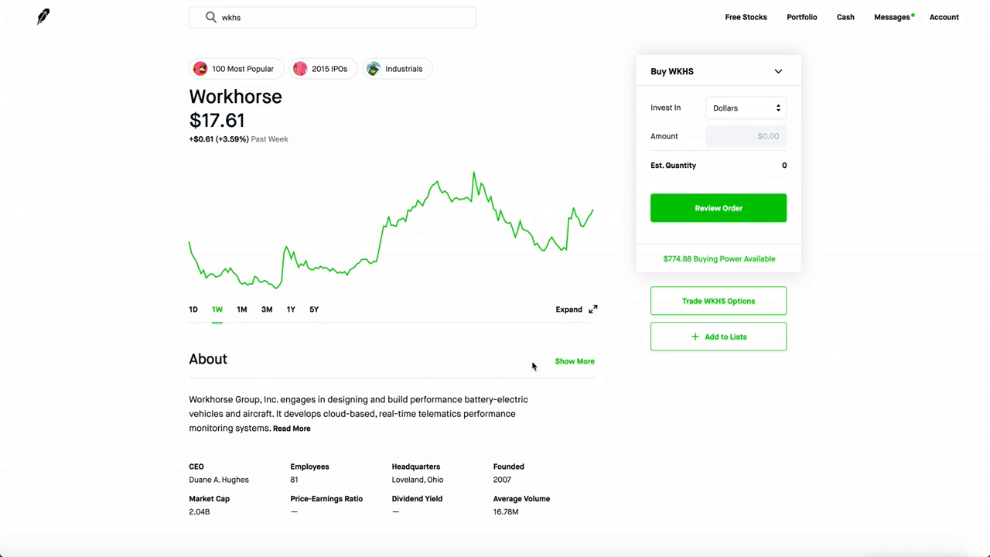
{"action": "mouse_move", "coordinate": [290, 308]}
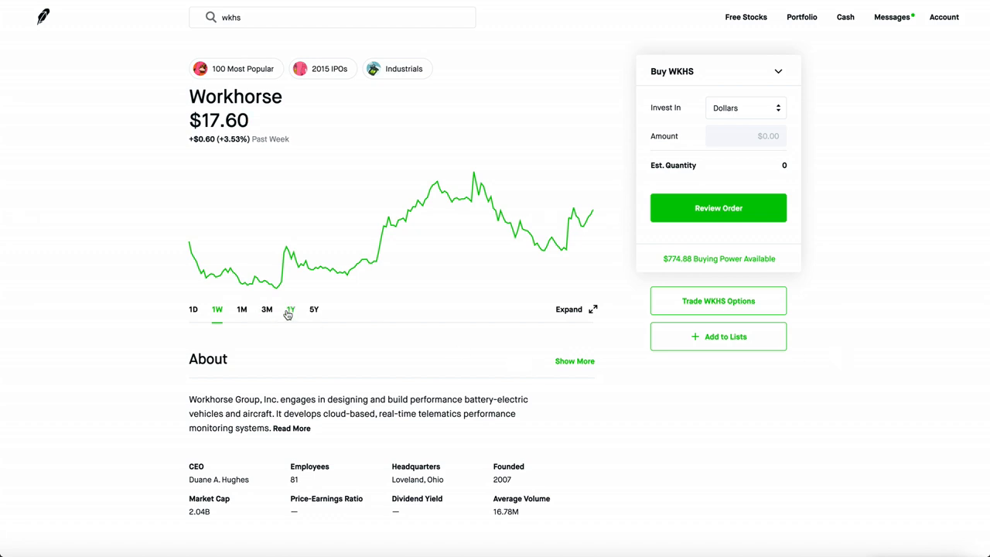
{"action": "left_click", "coordinate": [290, 309]}
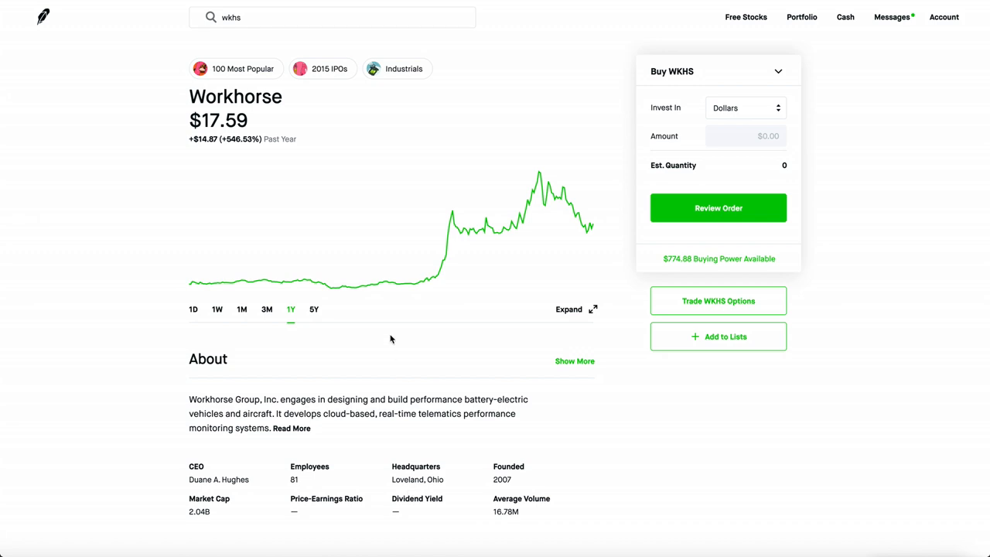
{"action": "mouse_move", "coordinate": [595, 410]}
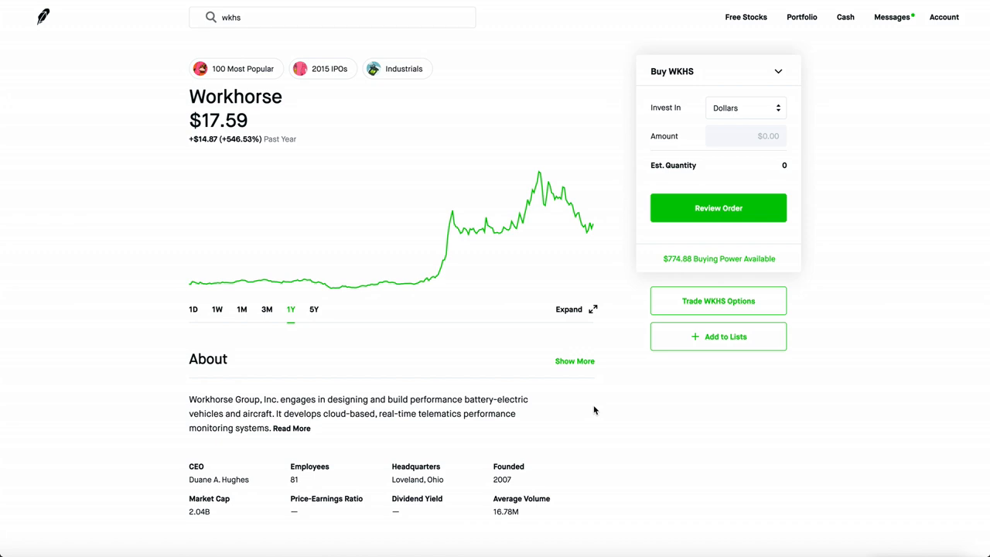
{"action": "mouse_move", "coordinate": [480, 229]}
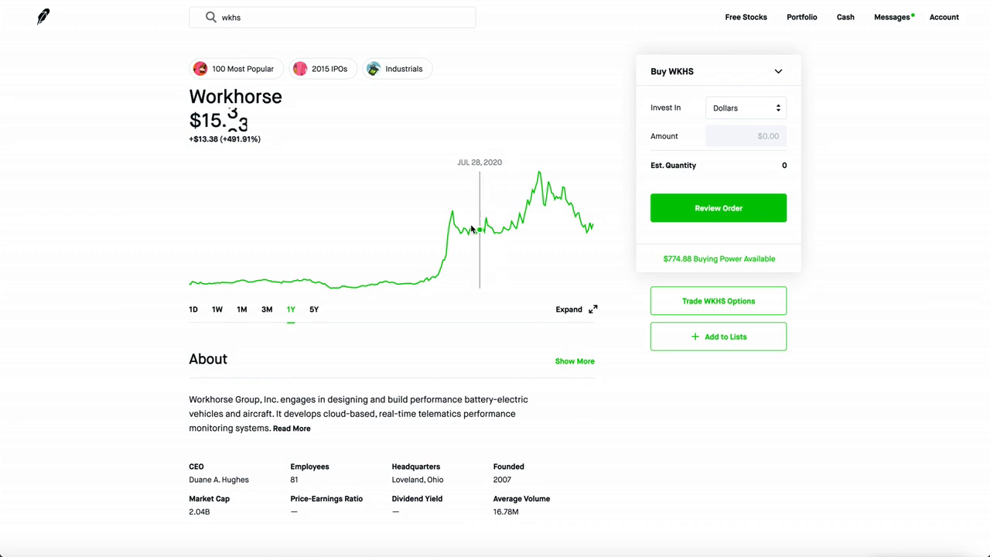
{"action": "mouse_move", "coordinate": [590, 422]}
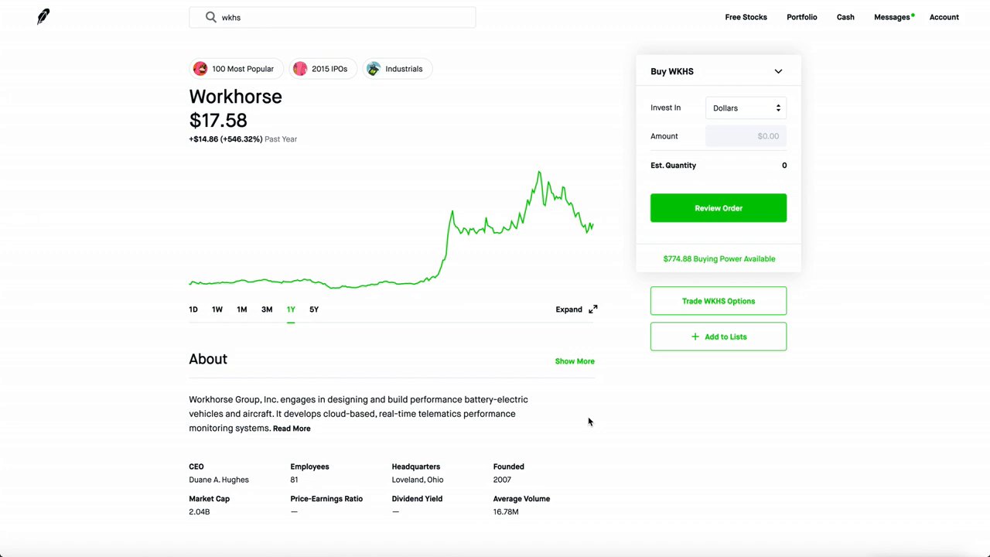
{"action": "mouse_move", "coordinate": [348, 351]}
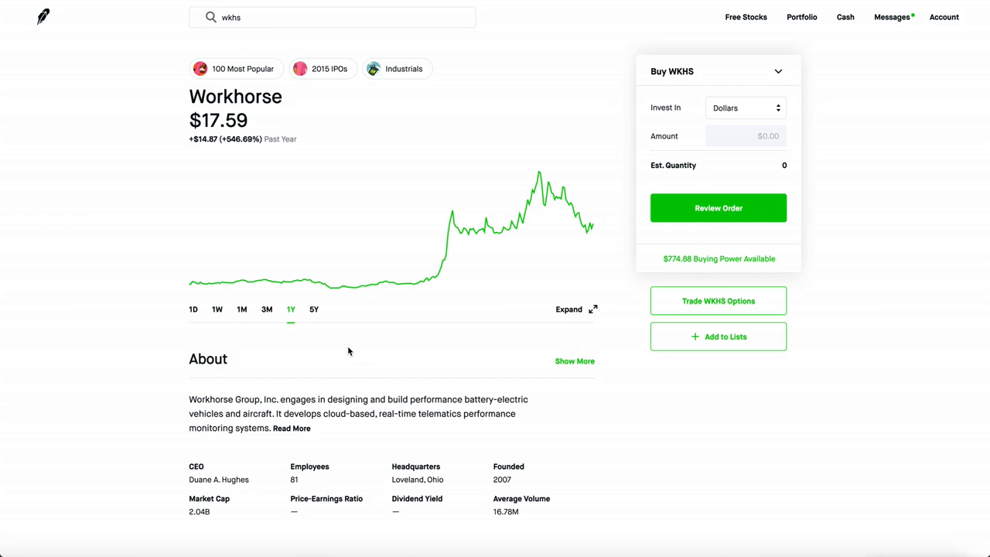
{"action": "mouse_move", "coordinate": [242, 310]}
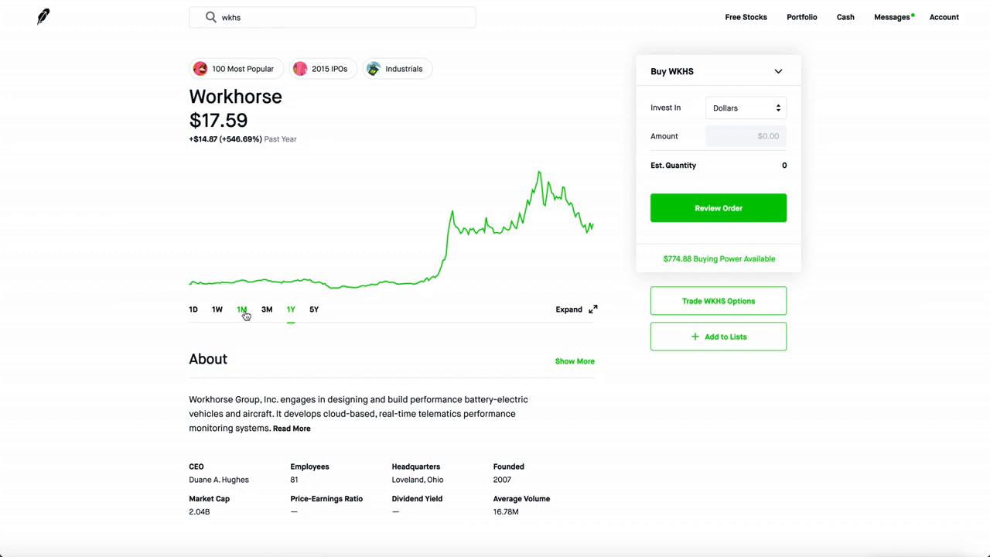
{"action": "left_click", "coordinate": [242, 309]}
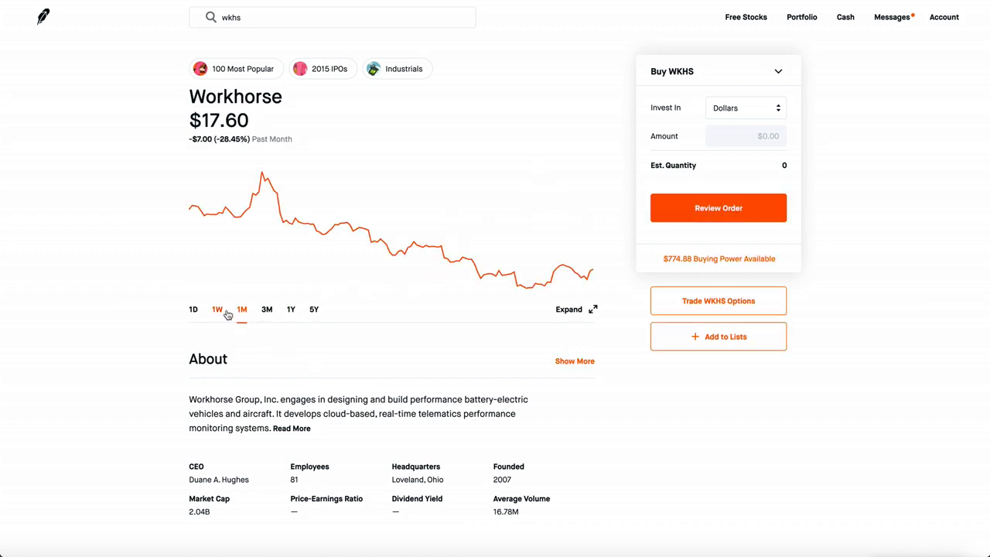
{"action": "left_click", "coordinate": [217, 310]}
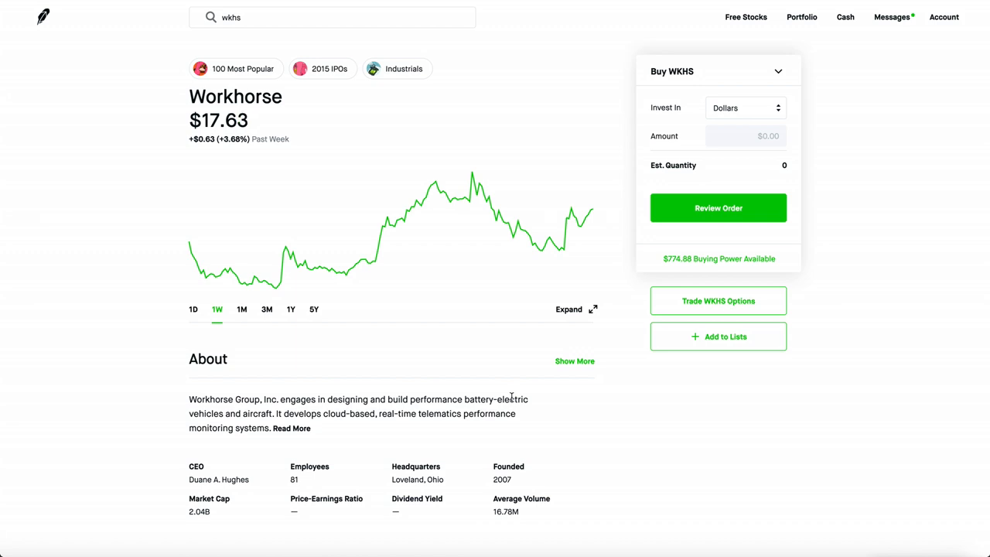
{"action": "mouse_move", "coordinate": [546, 388]}
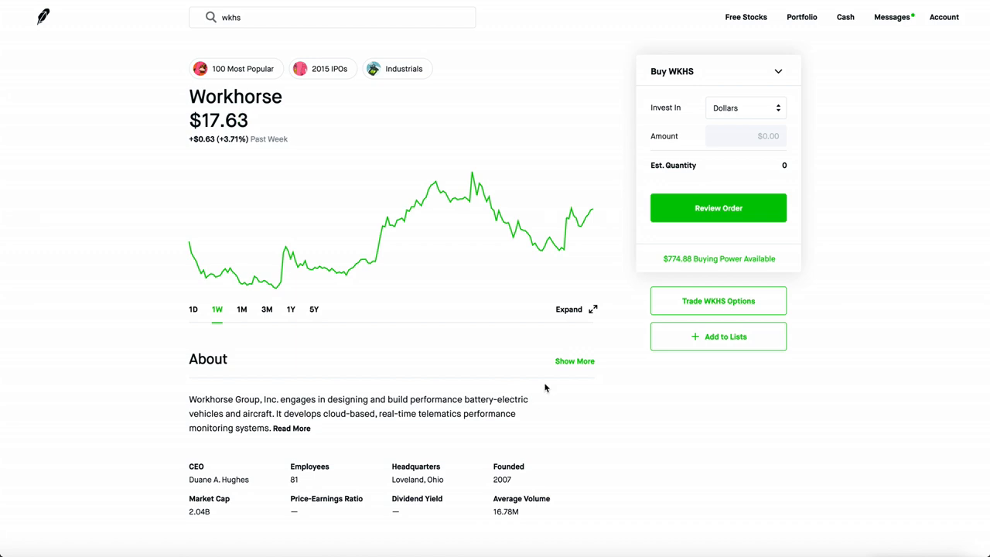